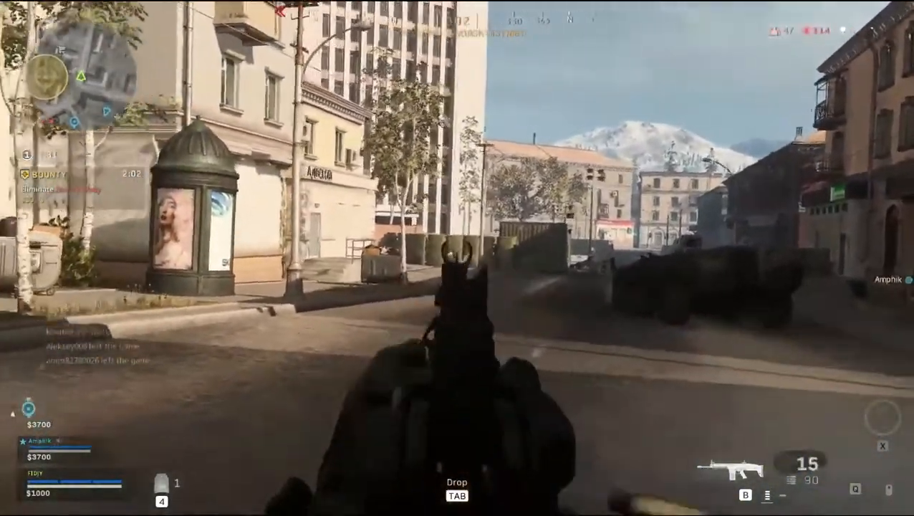
# Quit the Warzone match and return to the Windows desktop
pyautogui.click(457, 258)
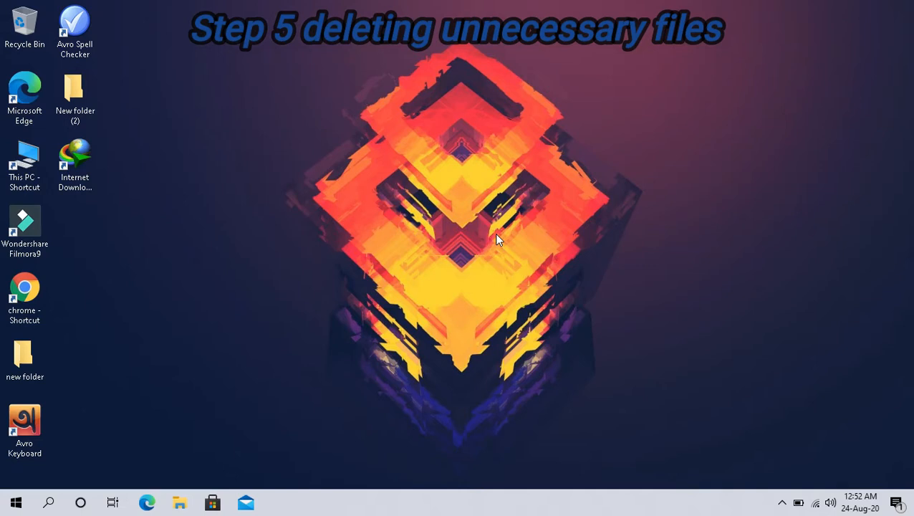
# Open the Windows Temp folder via the Run box with 'temp'
pyautogui.press('Win+r')
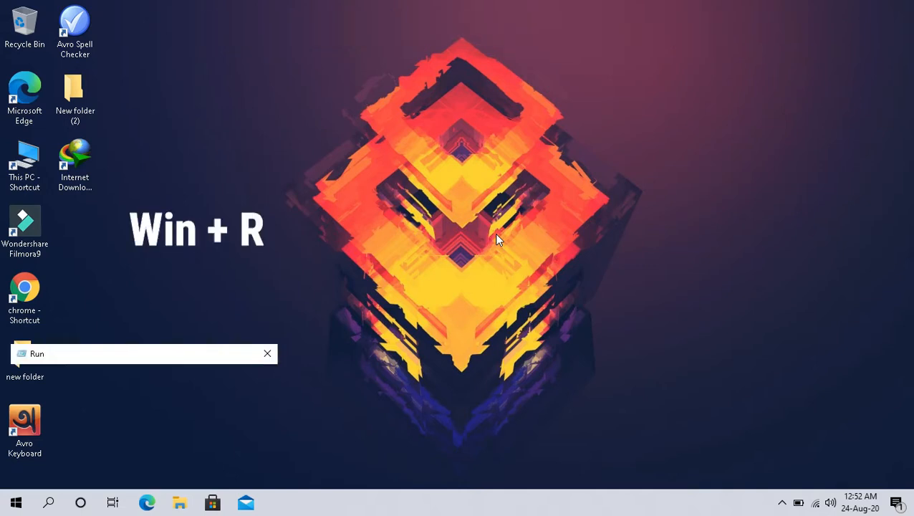
pyautogui.press('Win+r')
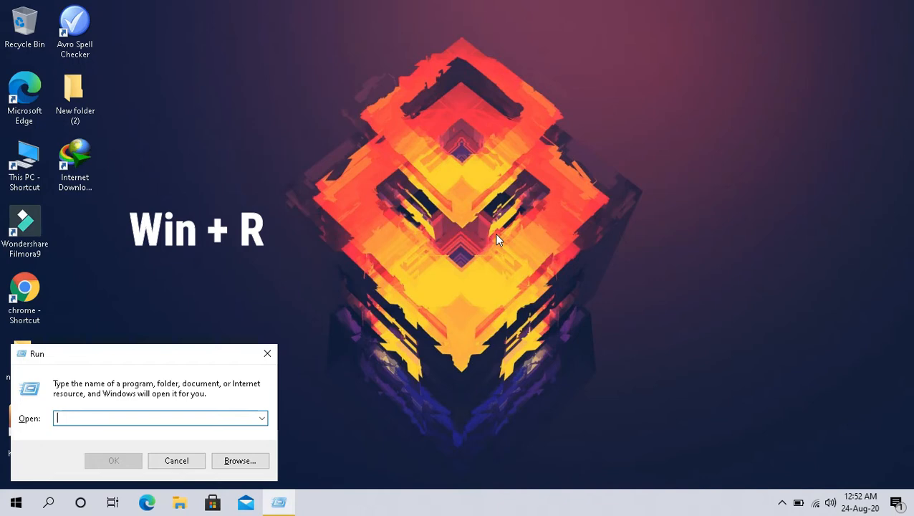
pyautogui.write('temp')
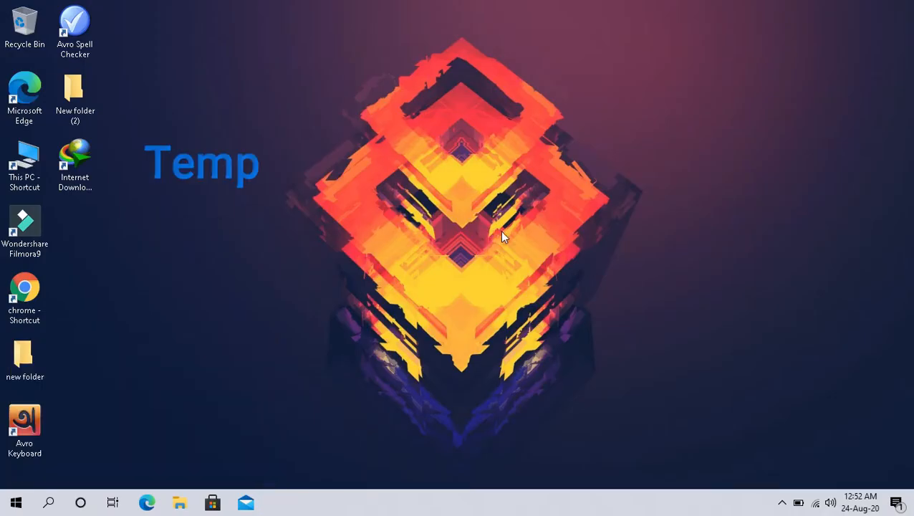
pyautogui.click(180, 501)
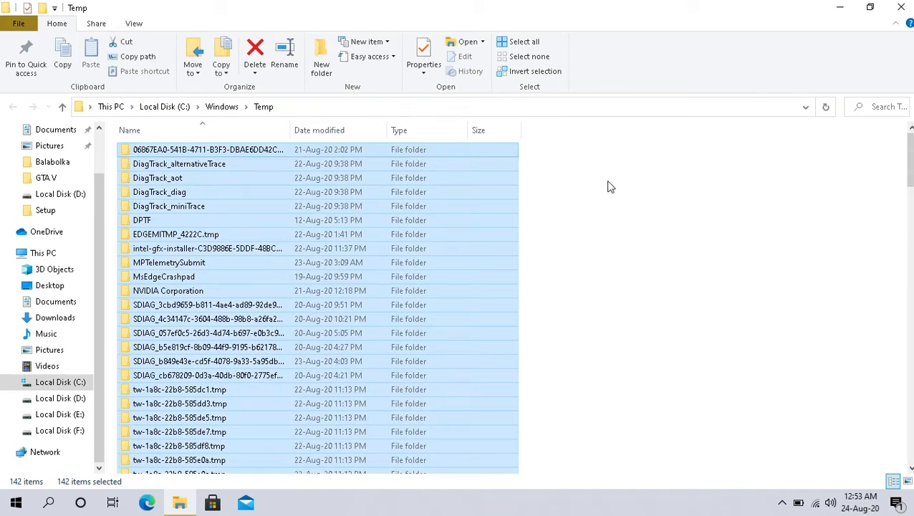
# Delete everything in the Temp folder, granting admin permission and skipping in-use items
pyautogui.click(255, 54)
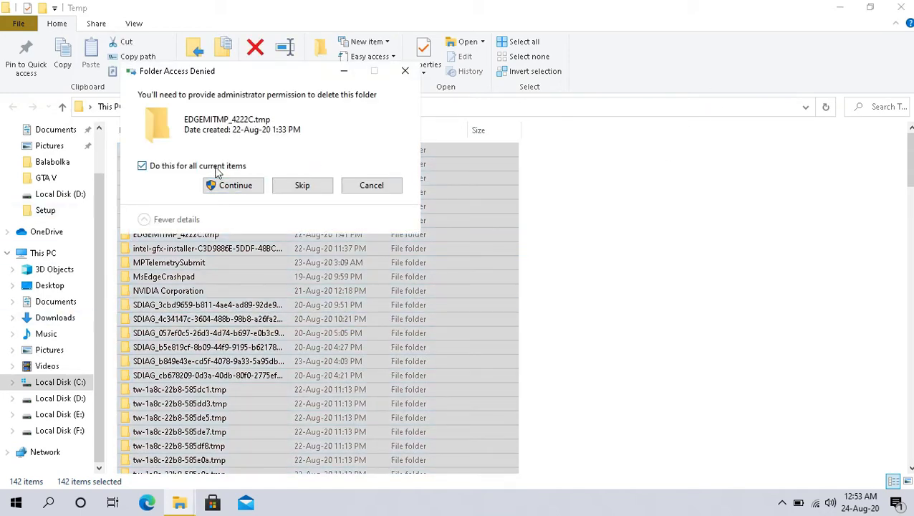
pyautogui.click(235, 184)
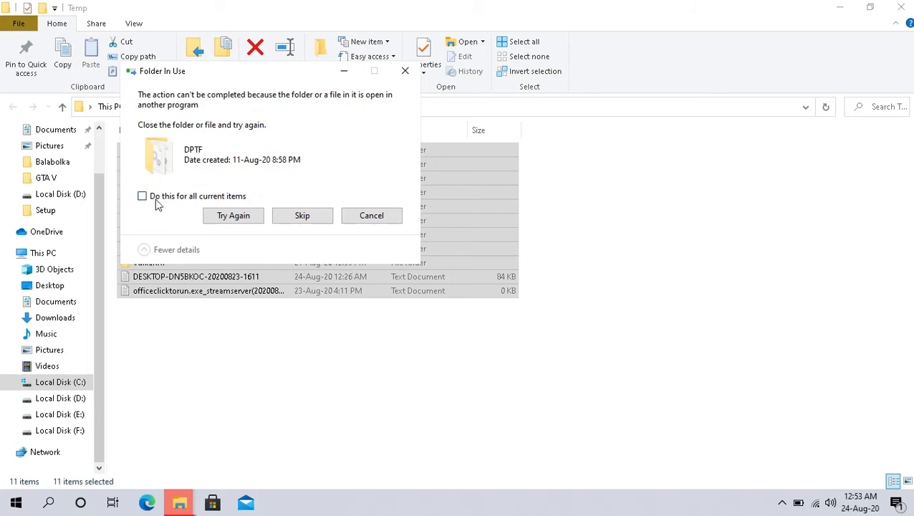
pyautogui.click(142, 195)
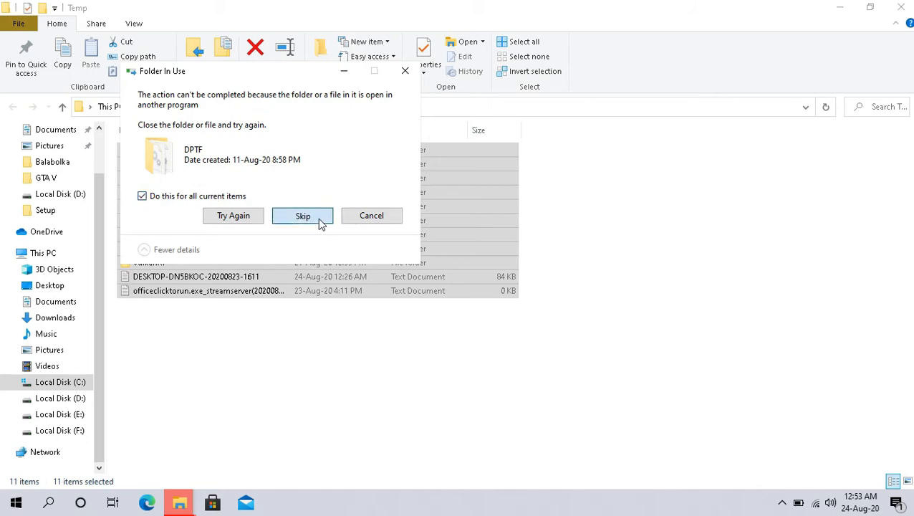
pyautogui.click(302, 215)
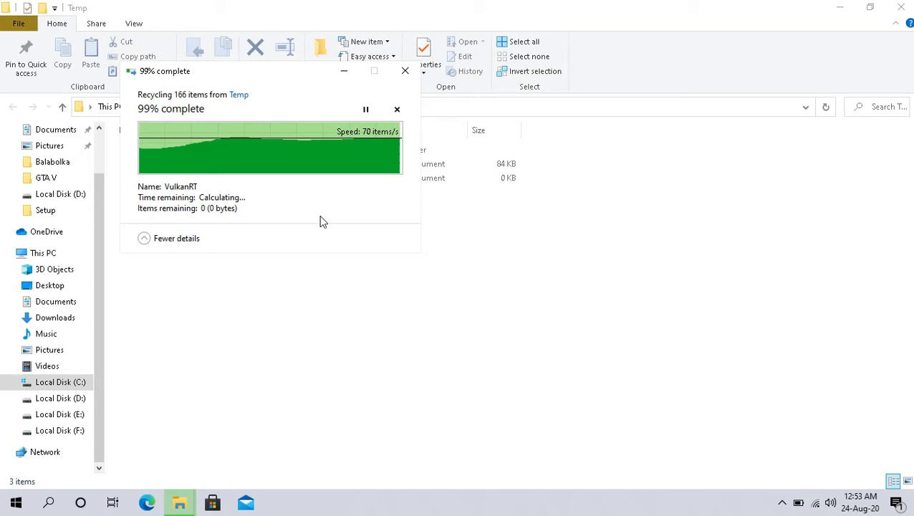
pyautogui.moveTo(324, 212)
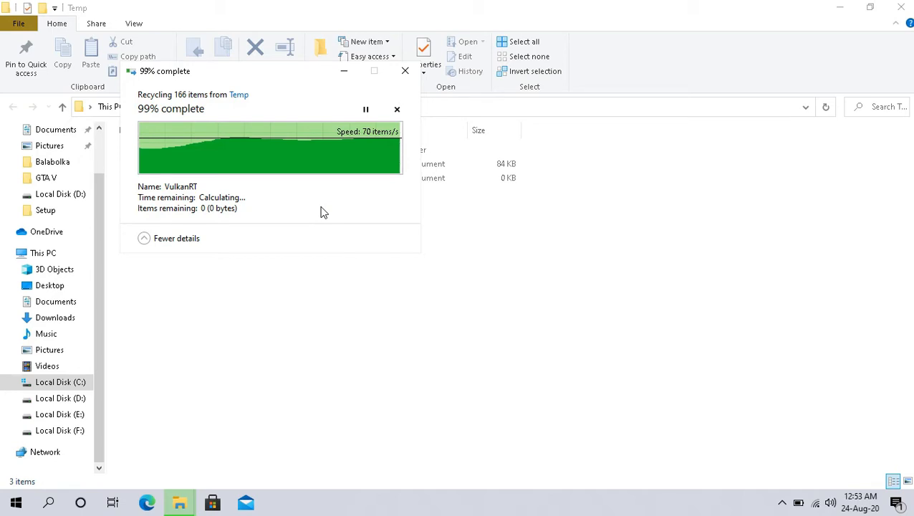
pyautogui.moveTo(344, 70)
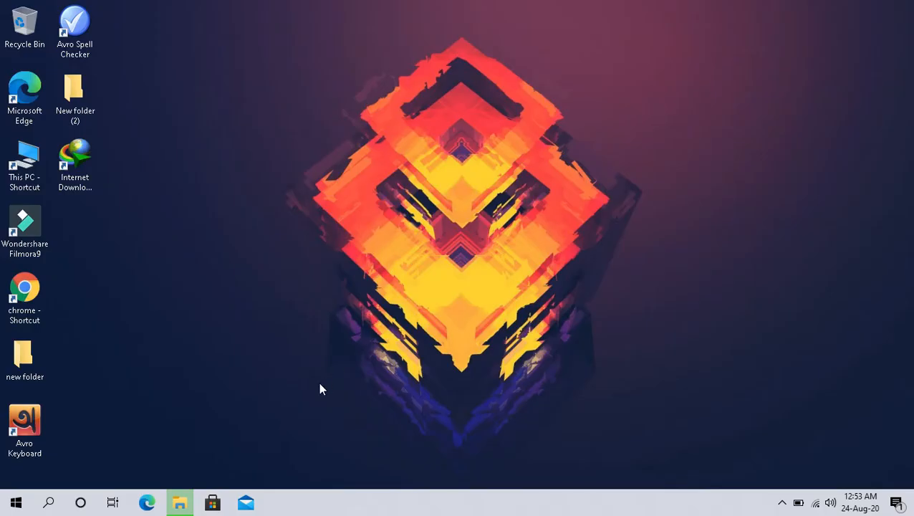
# Open the user's %temp% folder via Run and select all its contents
pyautogui.press('Win+r')
pyautogui.write('temp')
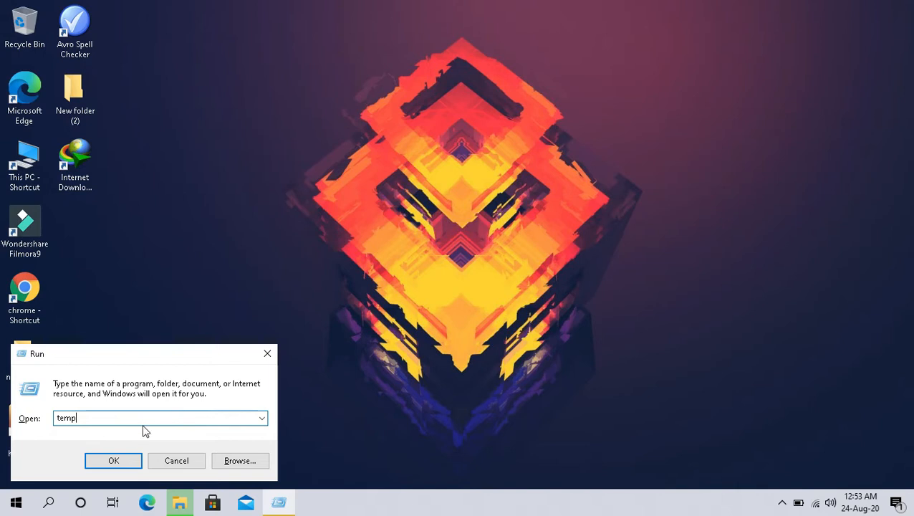
pyautogui.moveTo(213, 502)
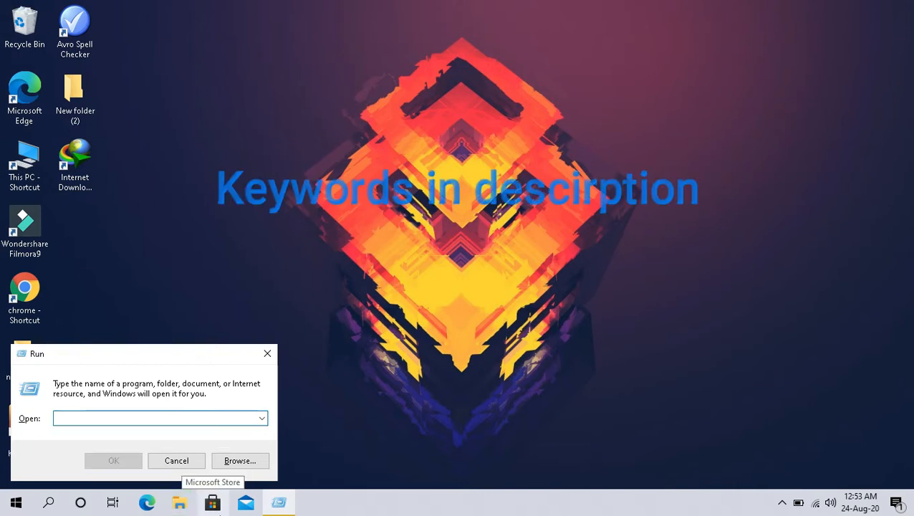
pyautogui.write('%')
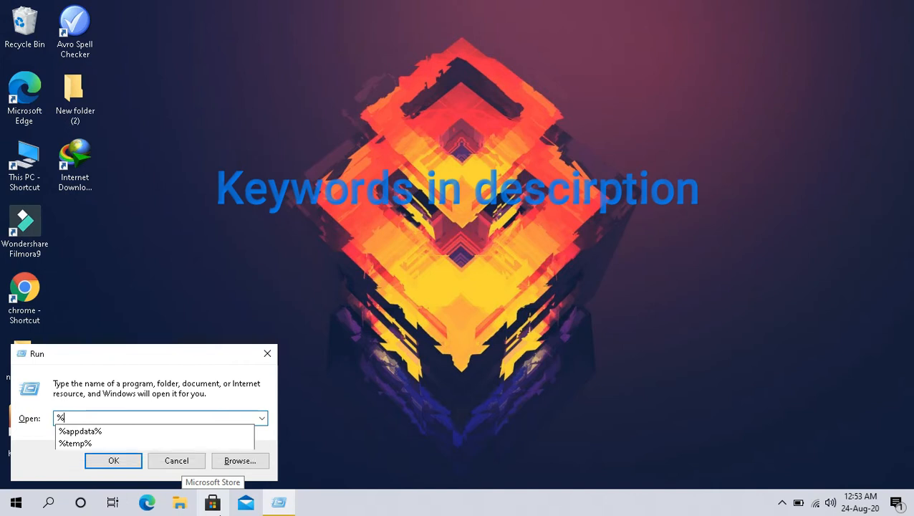
pyautogui.write('tem')
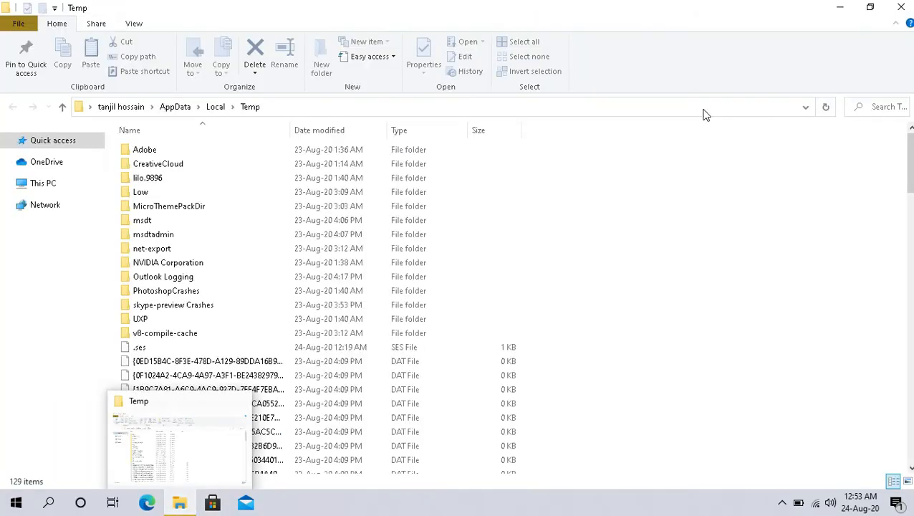
pyautogui.press('ctrl+a')
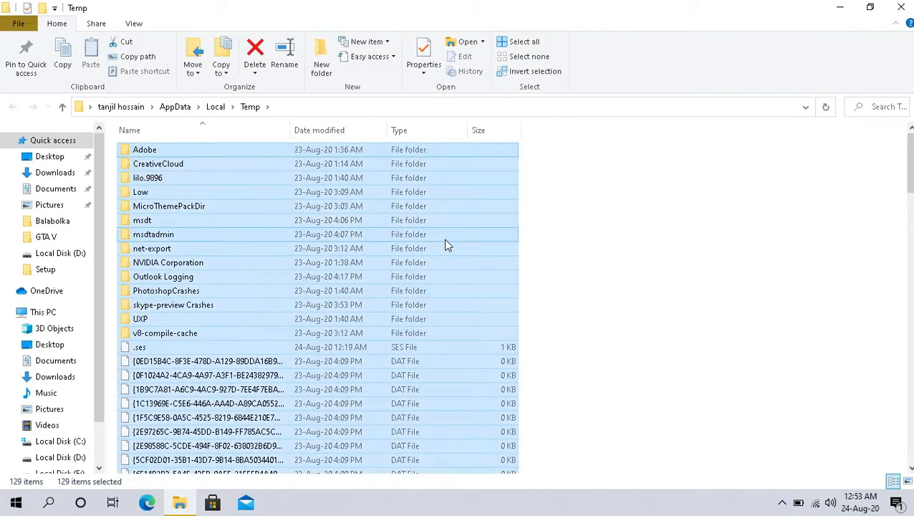
# Delete the selected temp files, approving admin rights and skipping the file in use
pyautogui.click(255, 54)
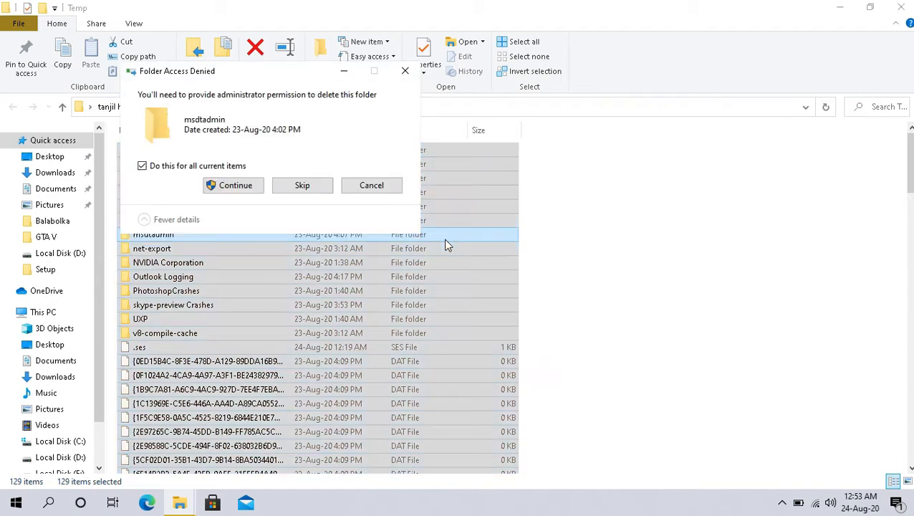
pyautogui.click(235, 185)
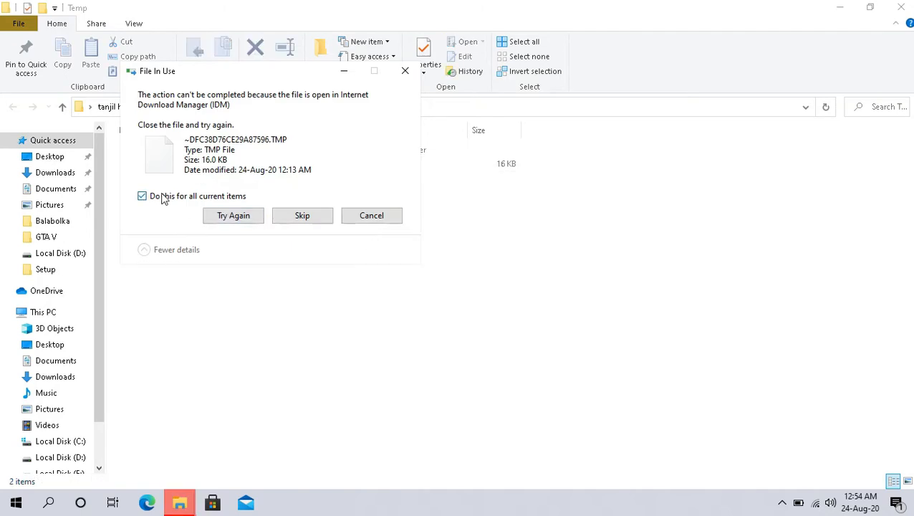
pyautogui.click(301, 214)
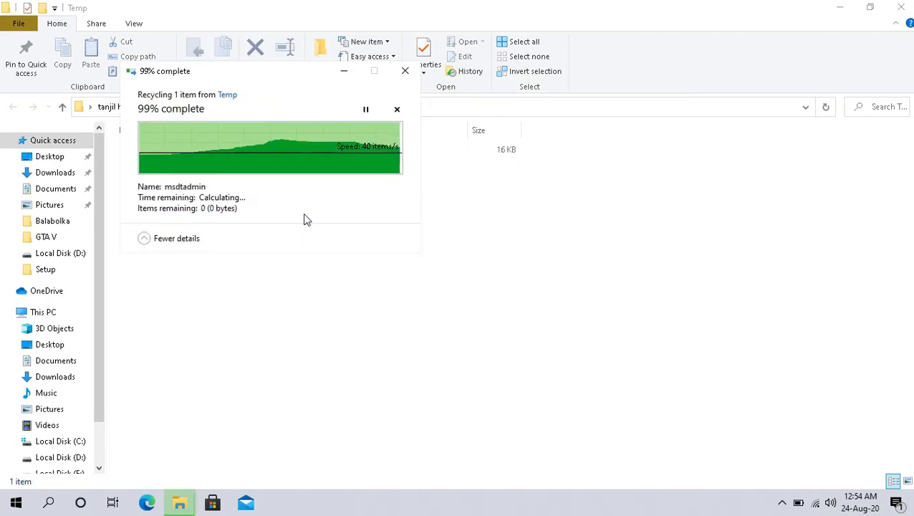
pyautogui.moveTo(355, 74)
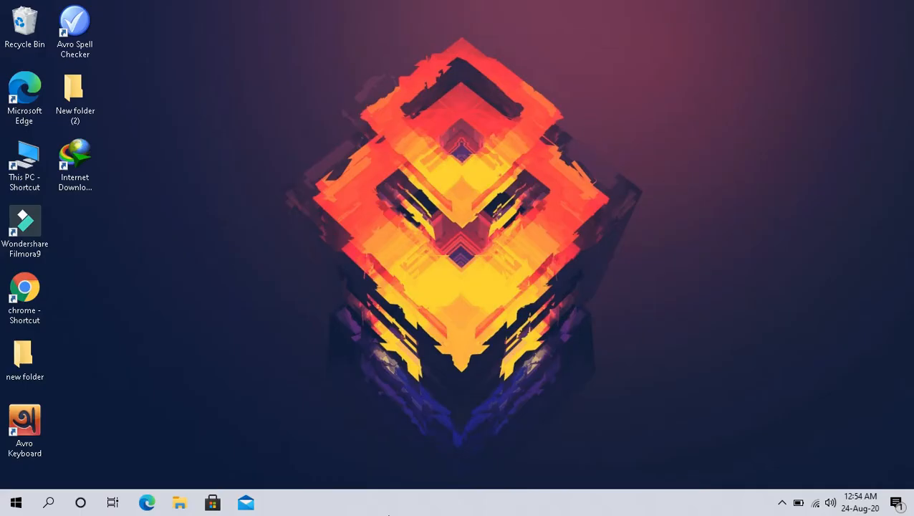
# Open the Prefetch folder via Run, grant access, and delete all 314 items
pyautogui.press('Win+r')
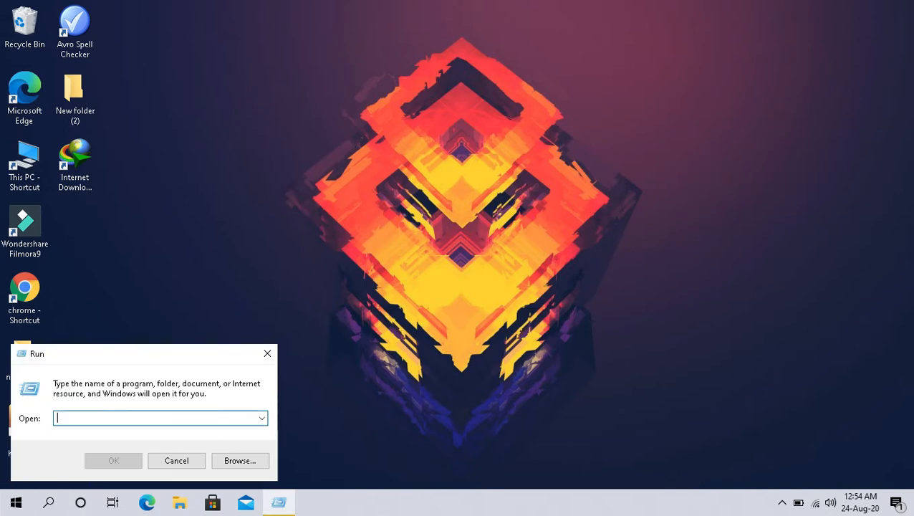
pyautogui.write('prefet')
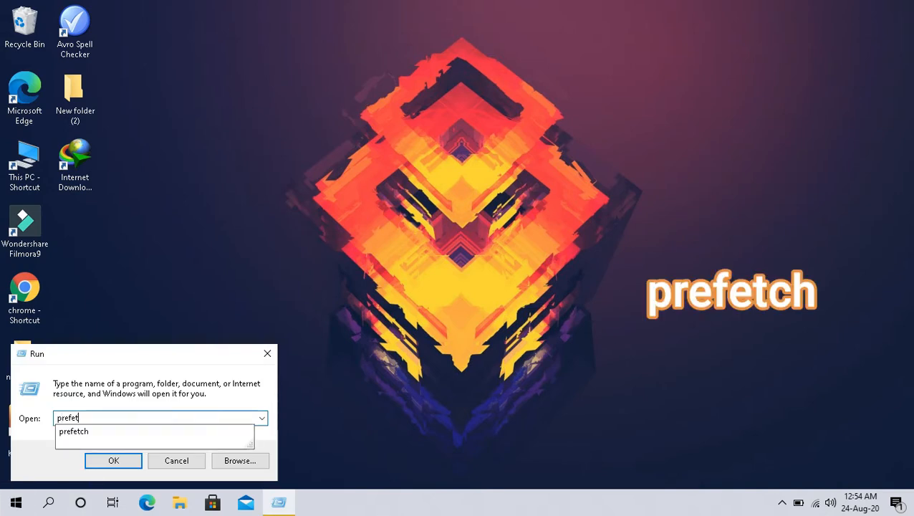
pyautogui.click(113, 460)
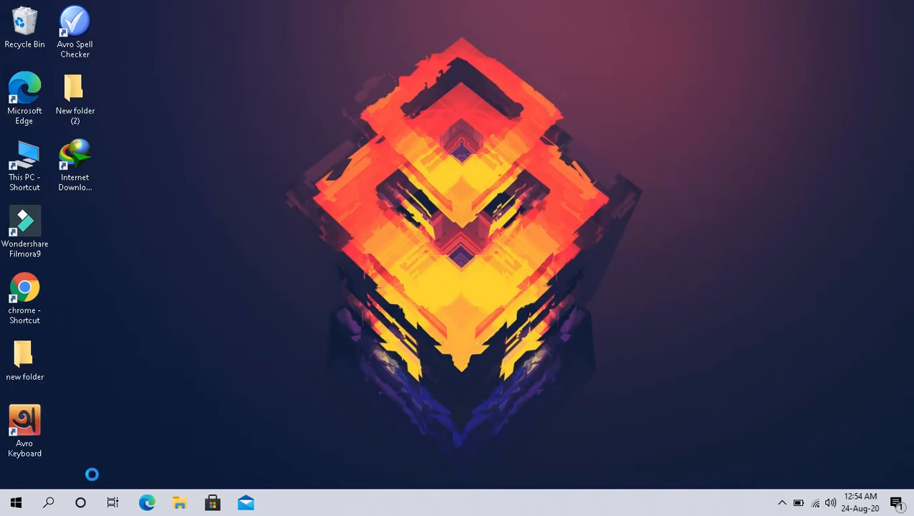
pyautogui.click(180, 502)
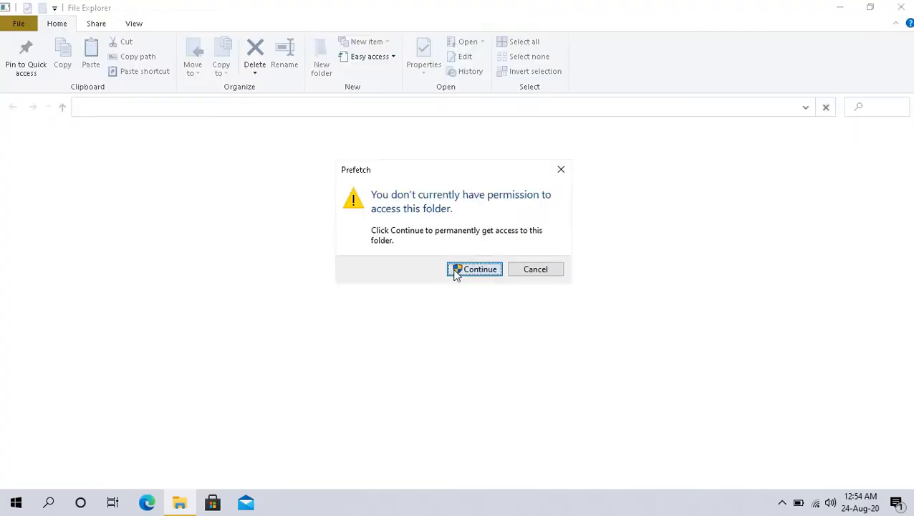
pyautogui.click(476, 269)
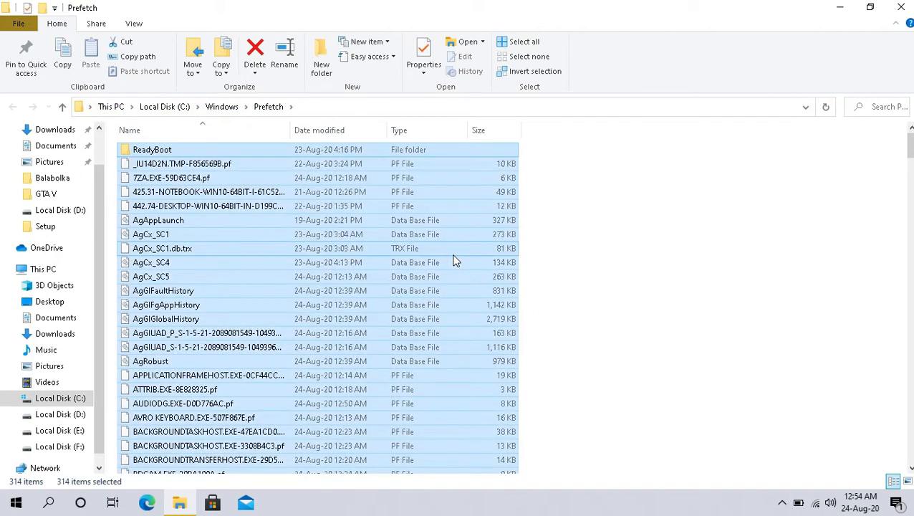
pyautogui.click(255, 50)
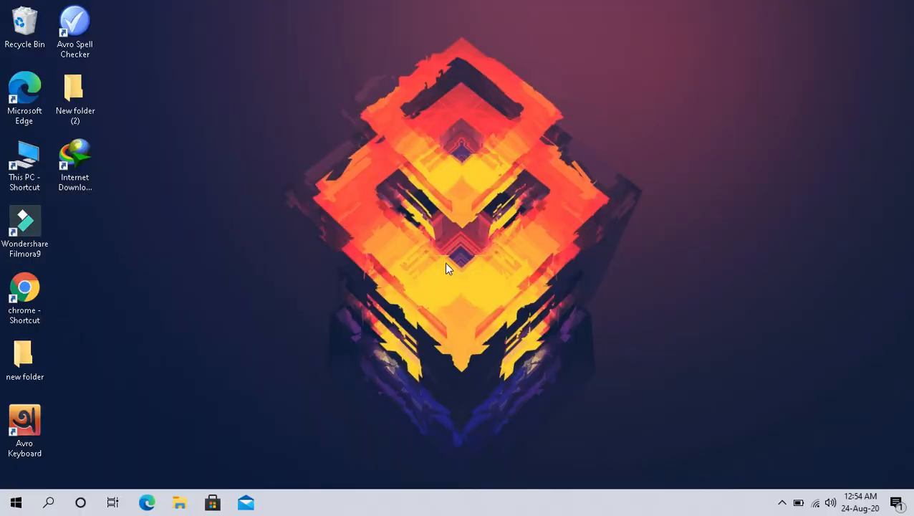
# Open the Recent folder via the Run box
pyautogui.press('Win+r')
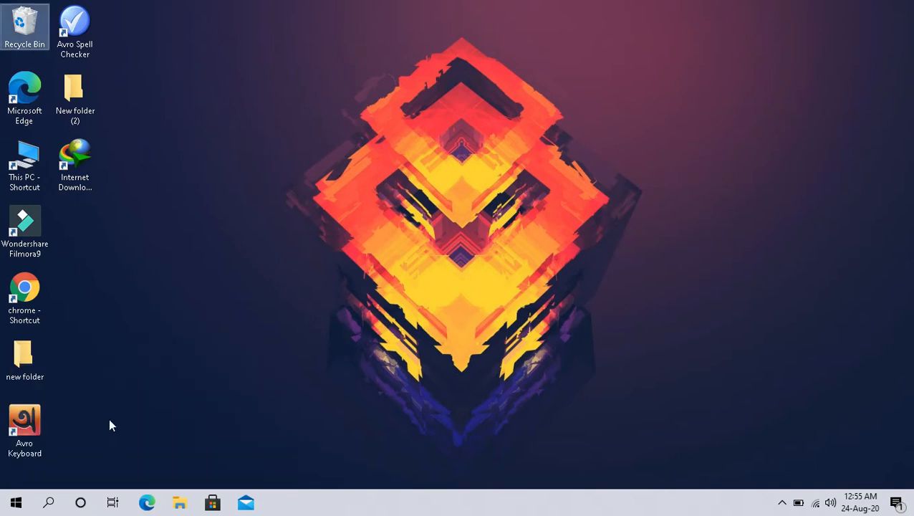
pyautogui.click(181, 502)
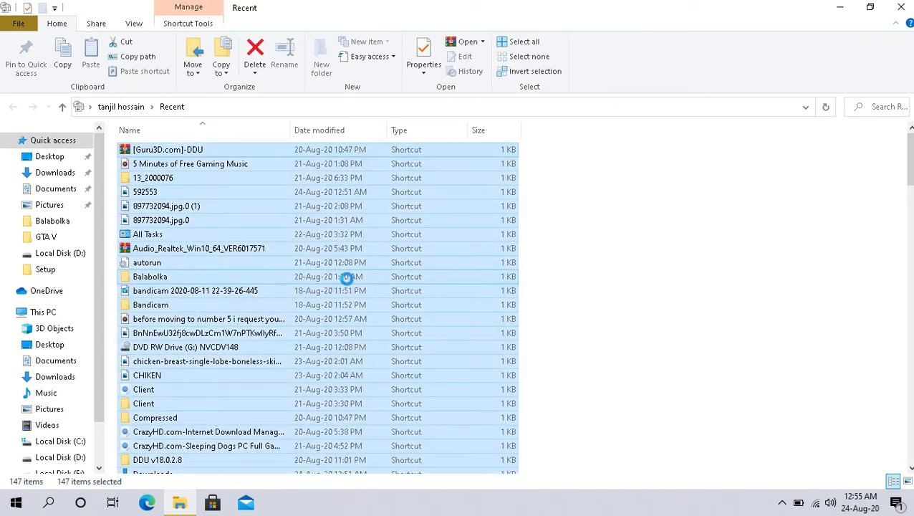
pyautogui.scroll(-3)
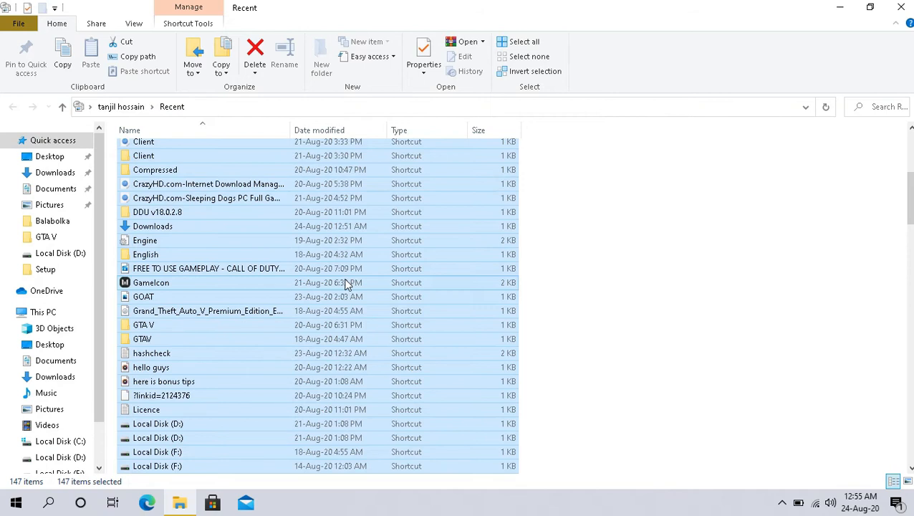
# Permanently delete all 147 recent items, applying the choice to all remaining items
pyautogui.click(255, 54)
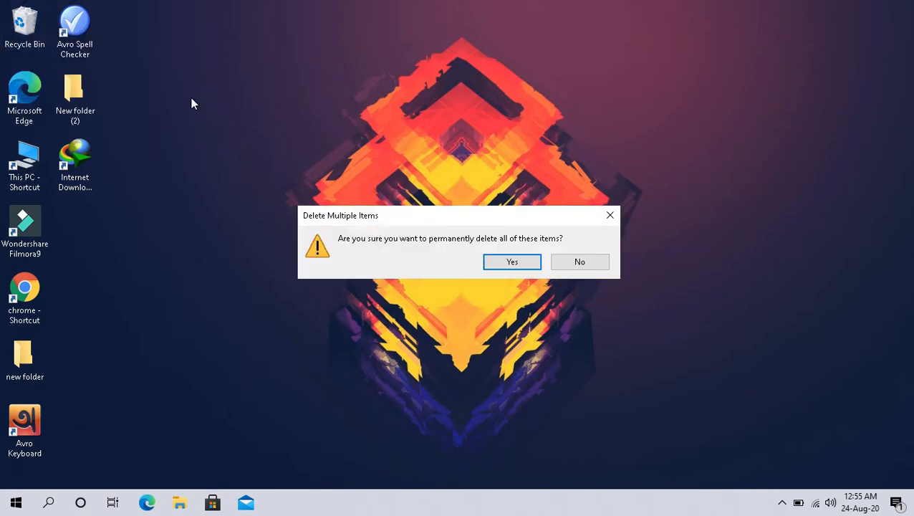
pyautogui.click(512, 261)
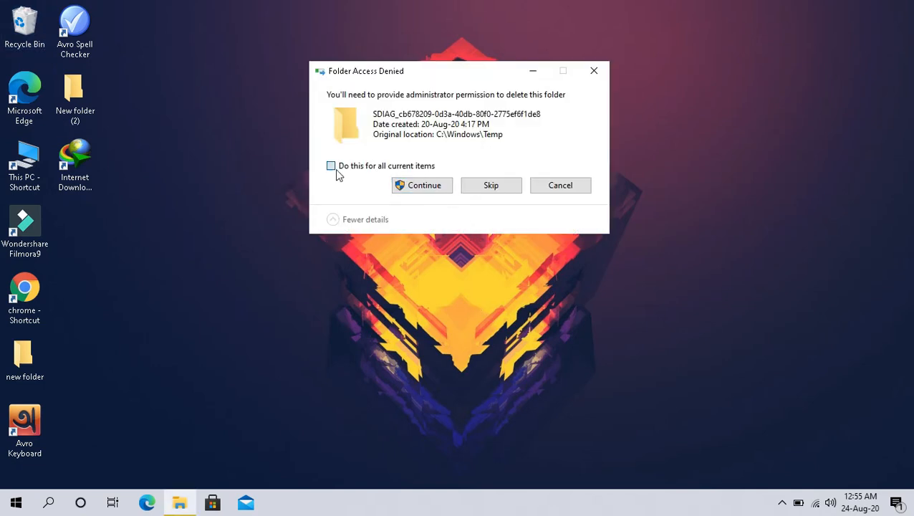
pyautogui.click(421, 185)
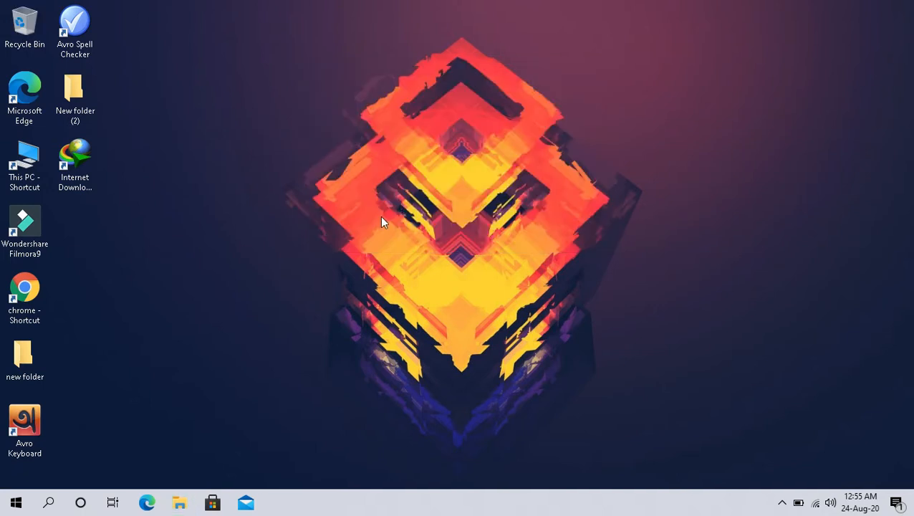
pyautogui.press('Win+r')
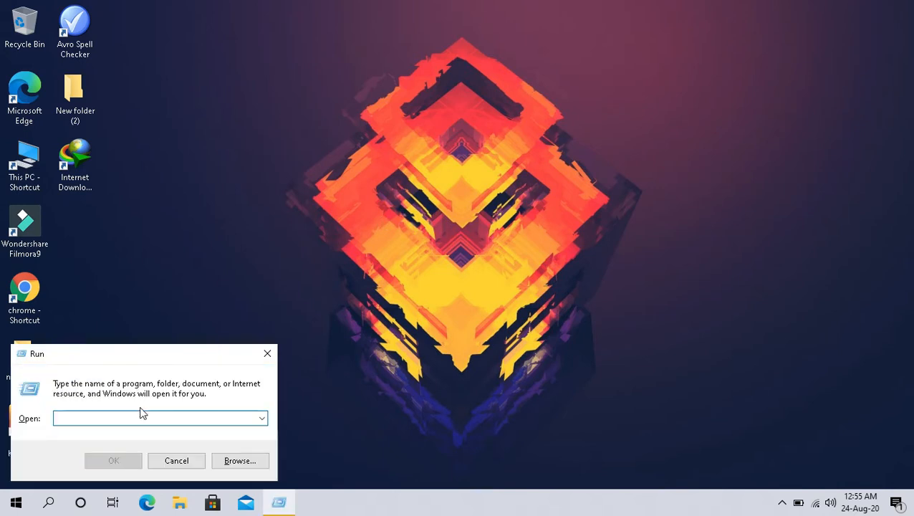
pyautogui.write('tree\\')
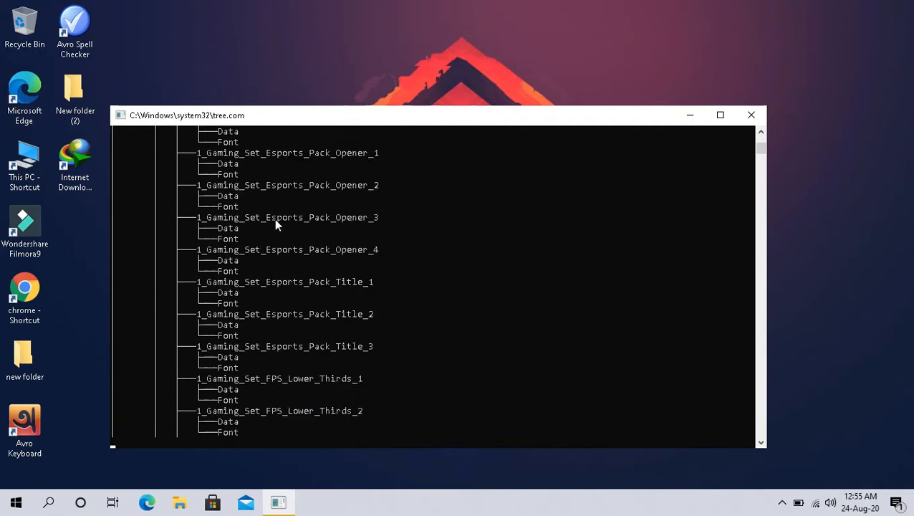
pyautogui.scroll(-3)
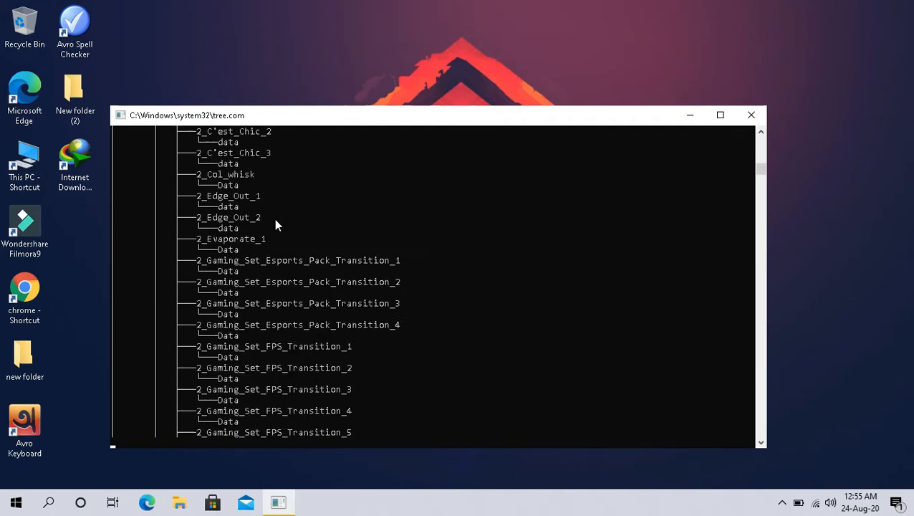
pyautogui.scroll(-3)
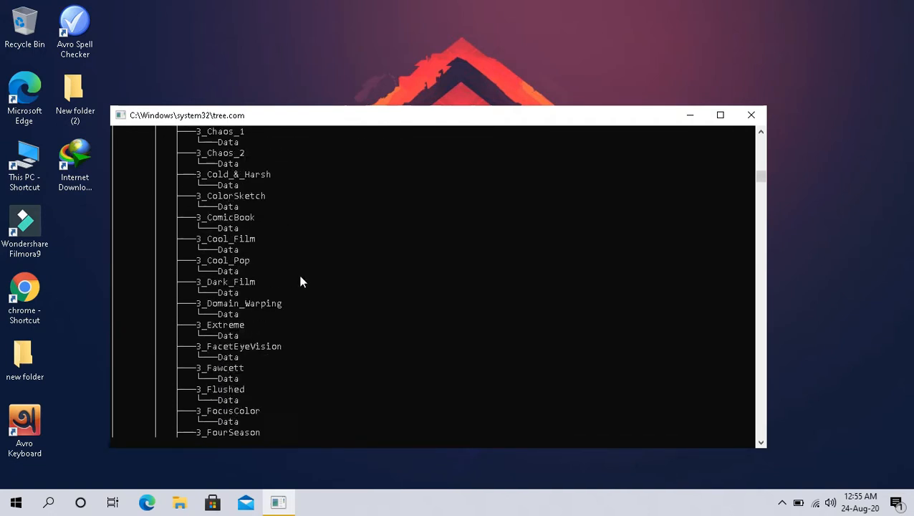
pyautogui.scroll(-3)
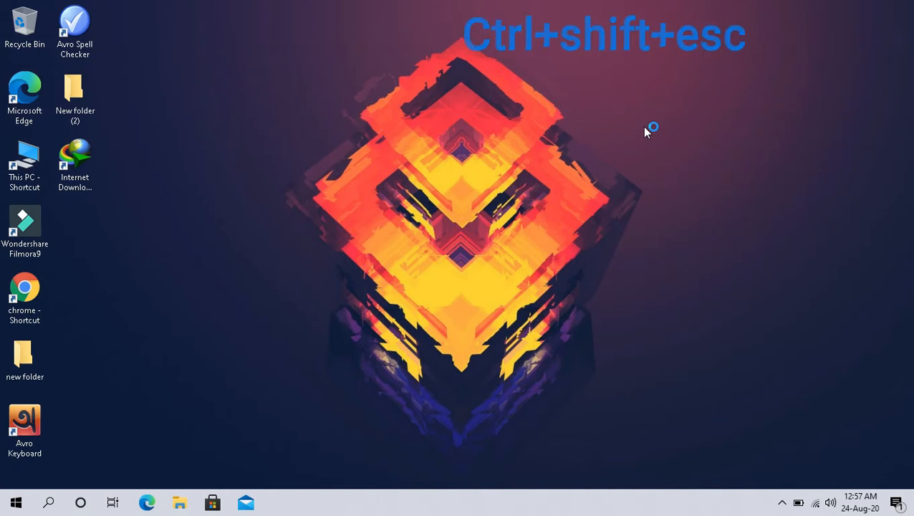
pyautogui.press('ctrl+shift+esc')
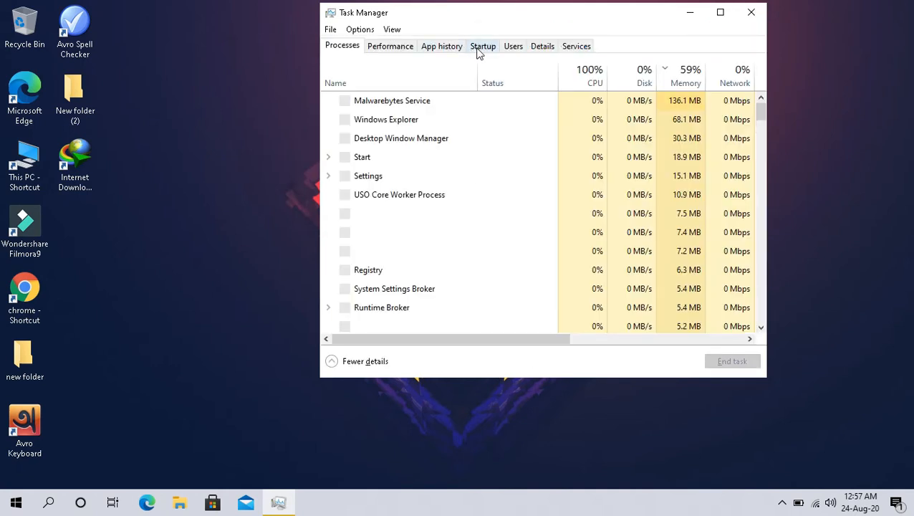
# In the Startup list, disable Avro Keyboard, COM Surrogate and Skype from launching at startup
pyautogui.click(483, 46)
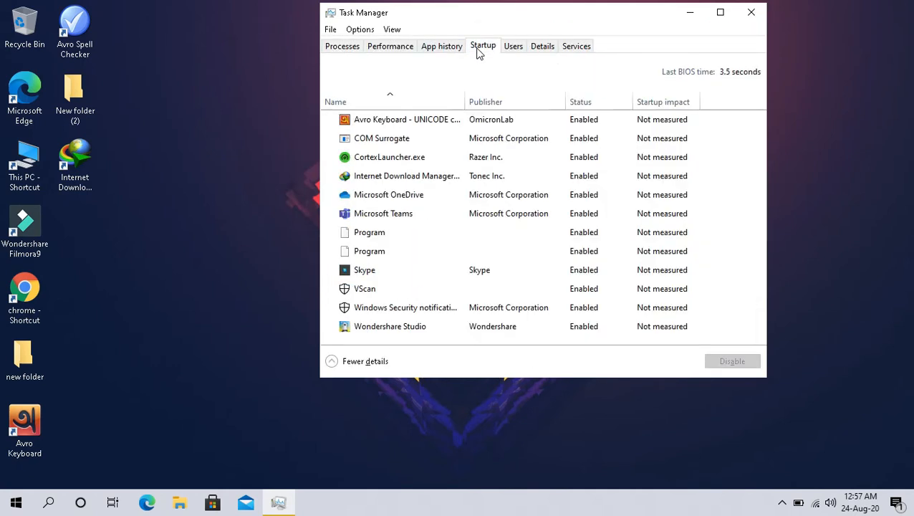
pyautogui.click(402, 119)
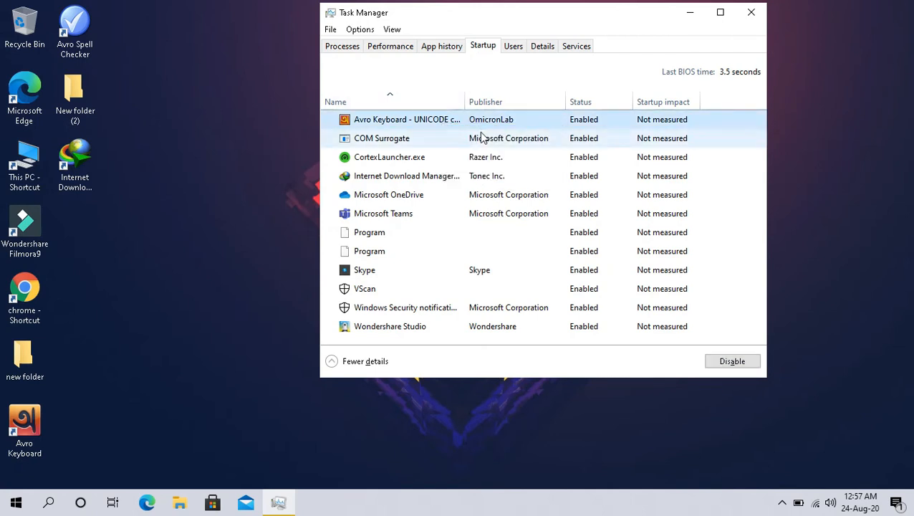
pyautogui.click(732, 361)
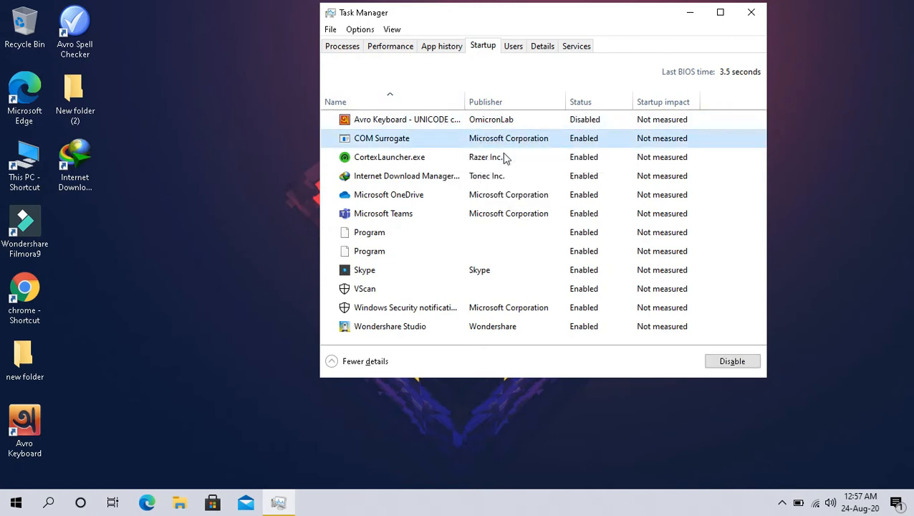
pyautogui.click(730, 361)
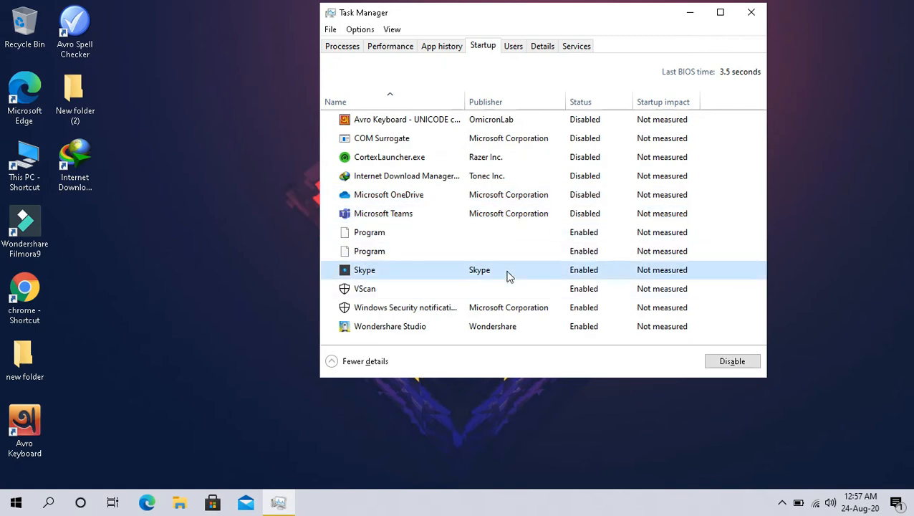
pyautogui.click(732, 361)
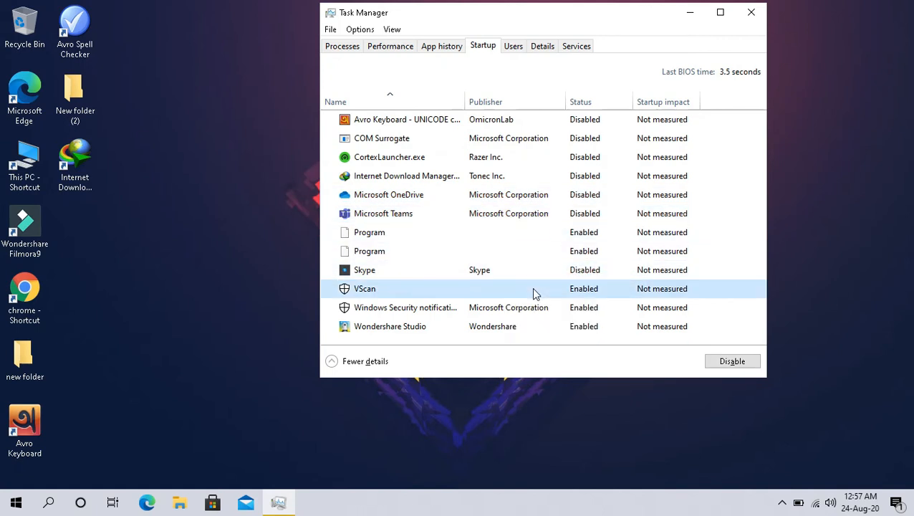
# Disable Windows Security notifications and Wondershare Studio at startup, then close Task Manager
pyautogui.rightClick(522, 306)
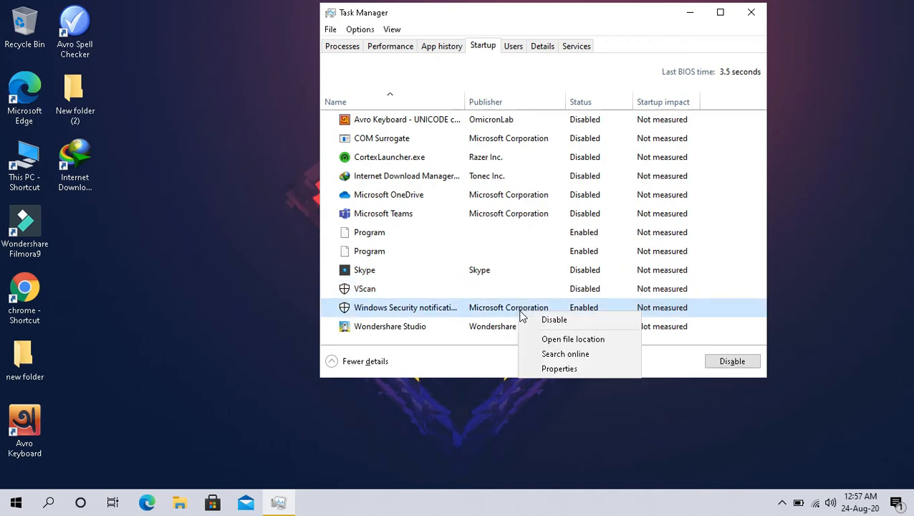
pyautogui.click(553, 319)
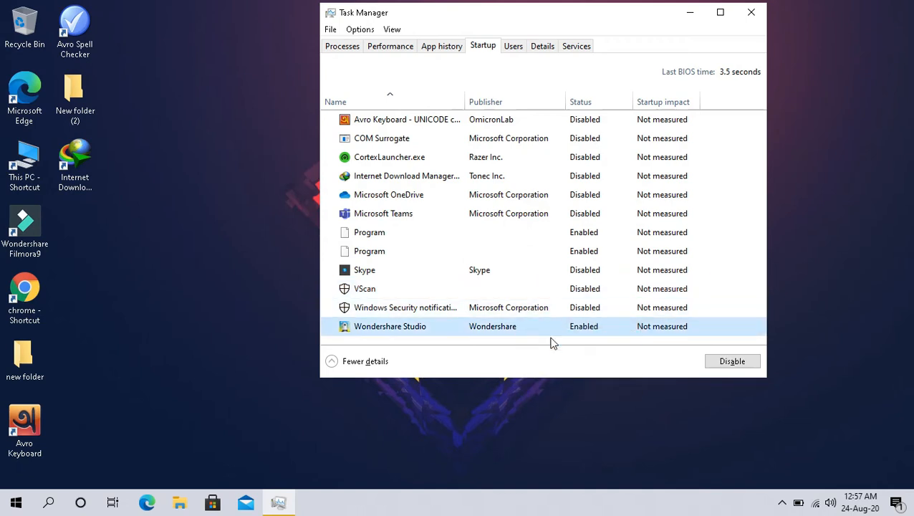
pyautogui.click(730, 361)
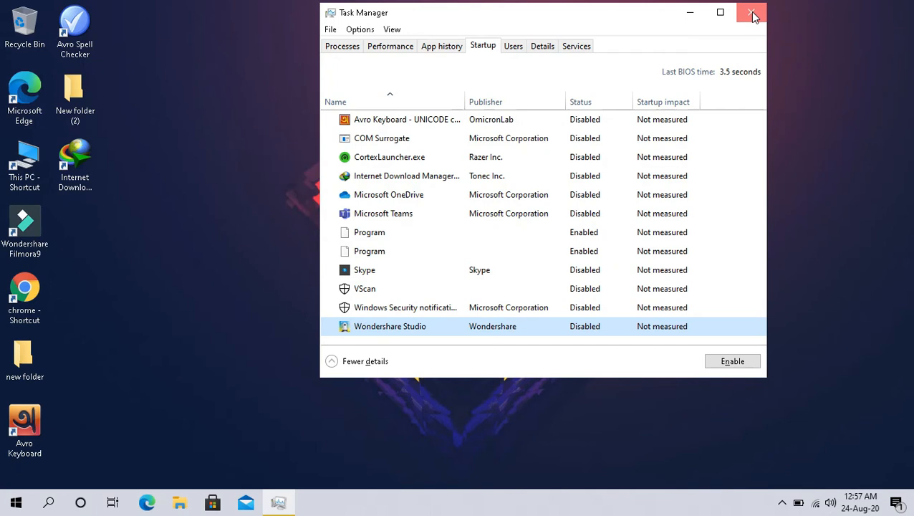
pyautogui.click(751, 13)
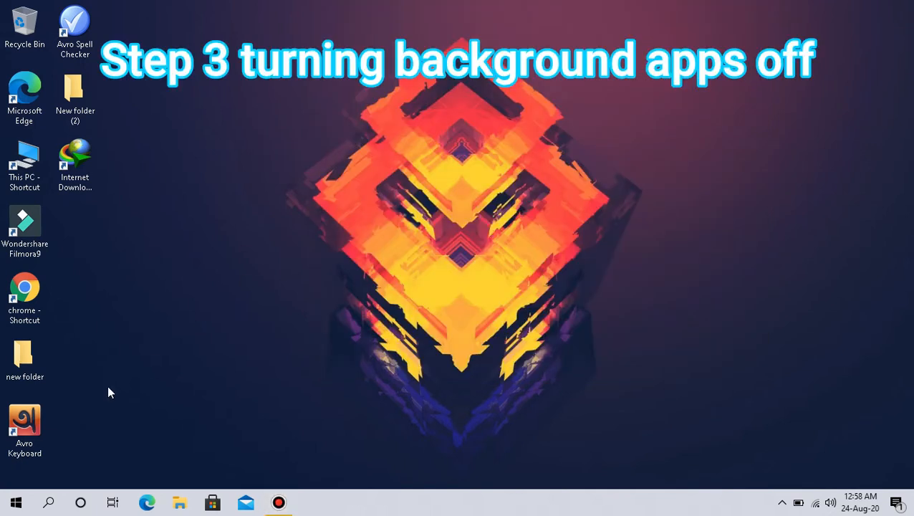
# From Start, reach Settings > Privacy > Background apps
pyautogui.click(16, 502)
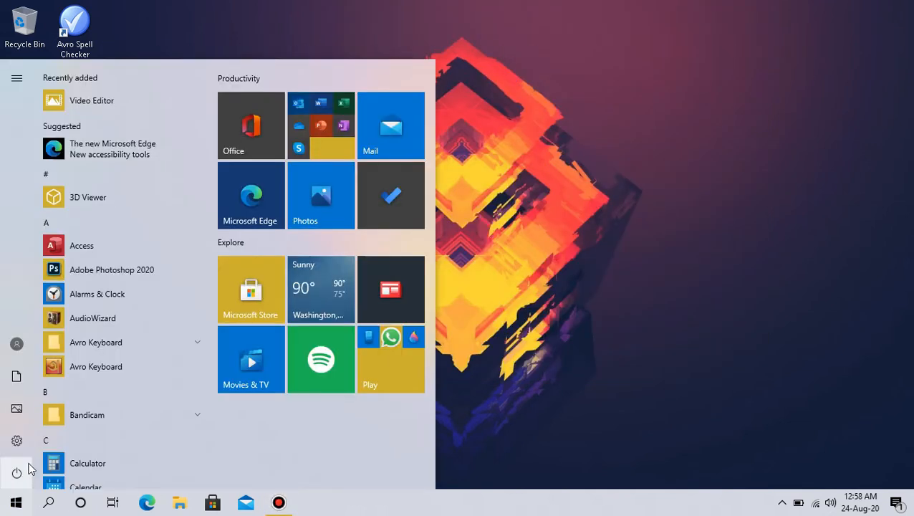
pyautogui.click(17, 441)
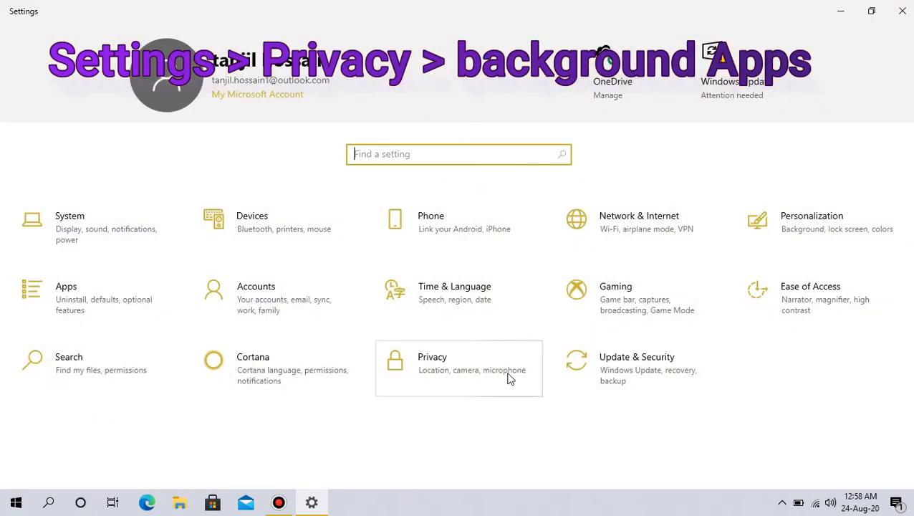
pyautogui.click(459, 367)
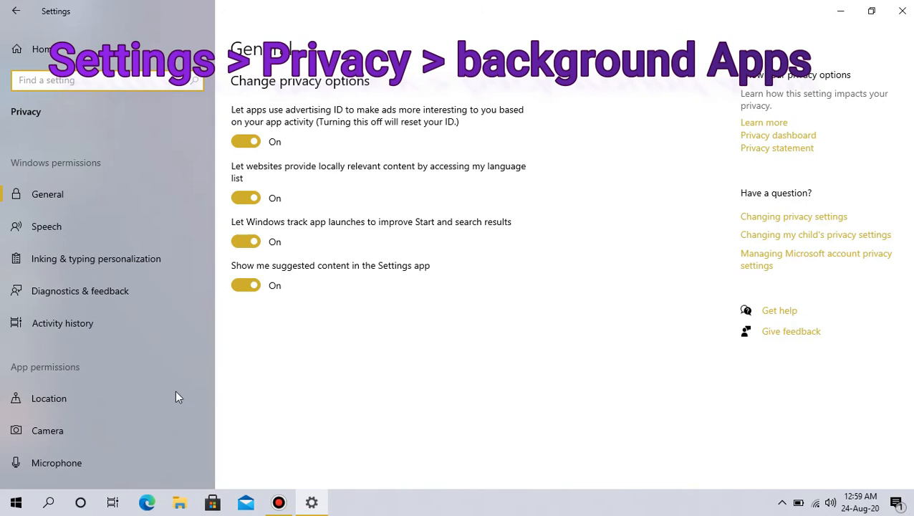
pyautogui.scroll(-3)
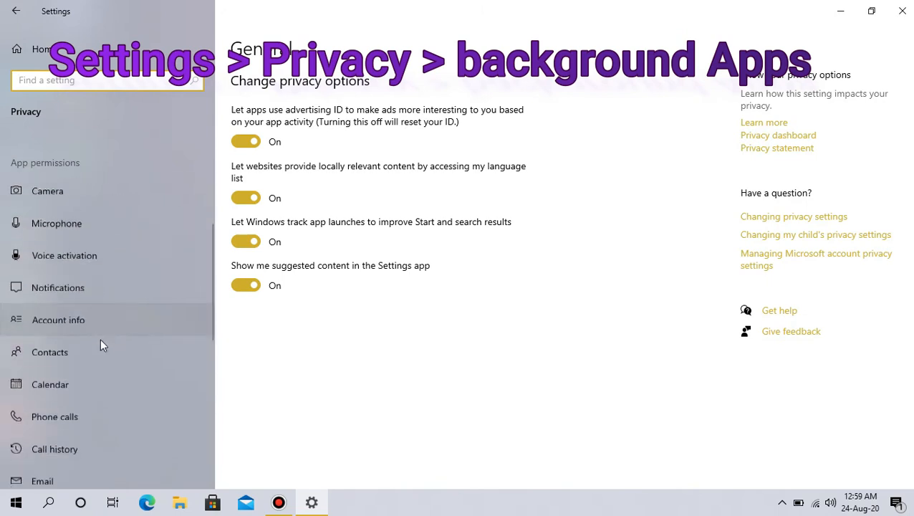
pyautogui.scroll(-3)
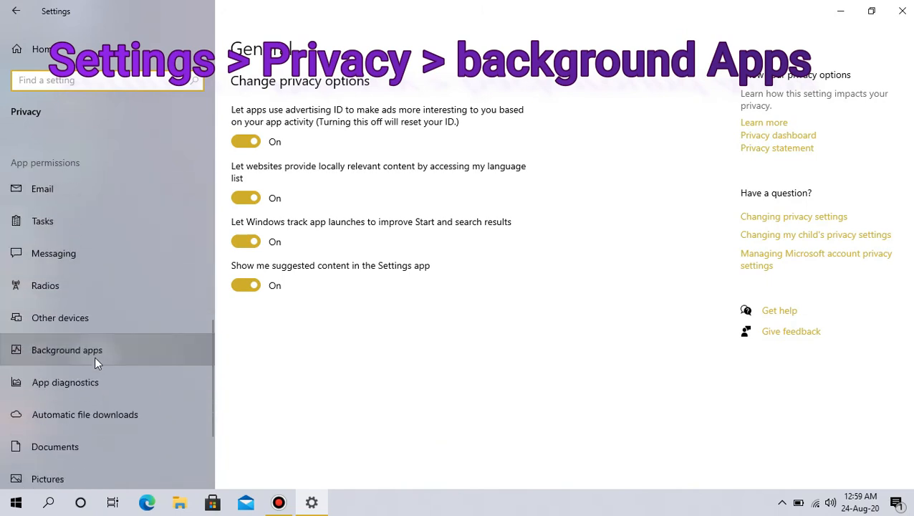
pyautogui.click(67, 350)
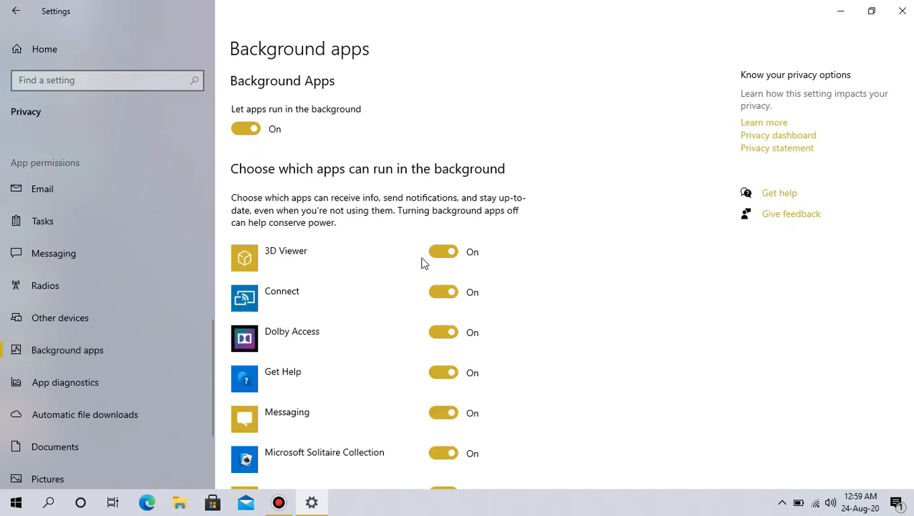
# Switch off background running for 3D Viewer, Get Help and Maps
pyautogui.click(444, 251)
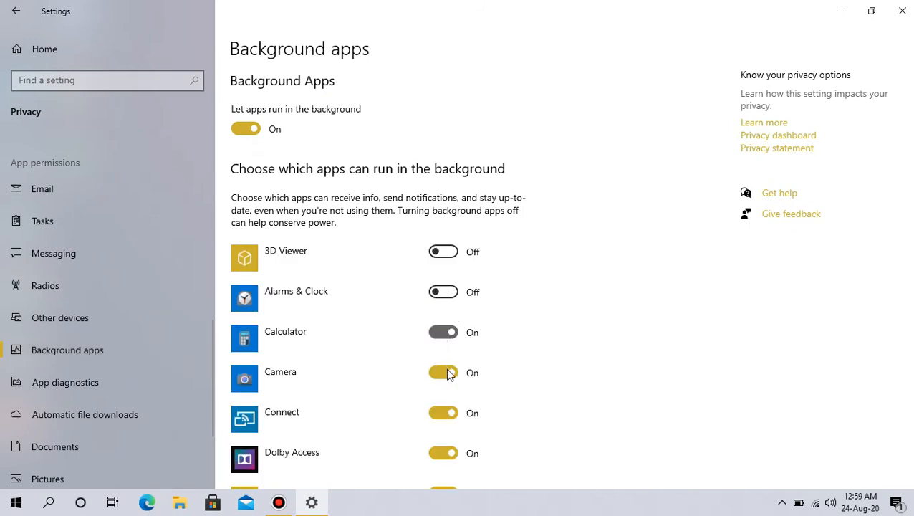
pyautogui.scroll(-3)
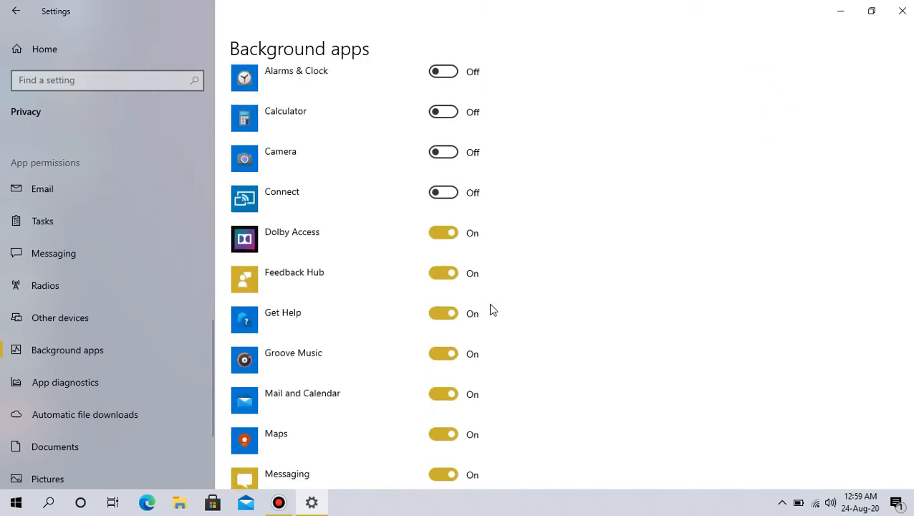
pyautogui.click(444, 232)
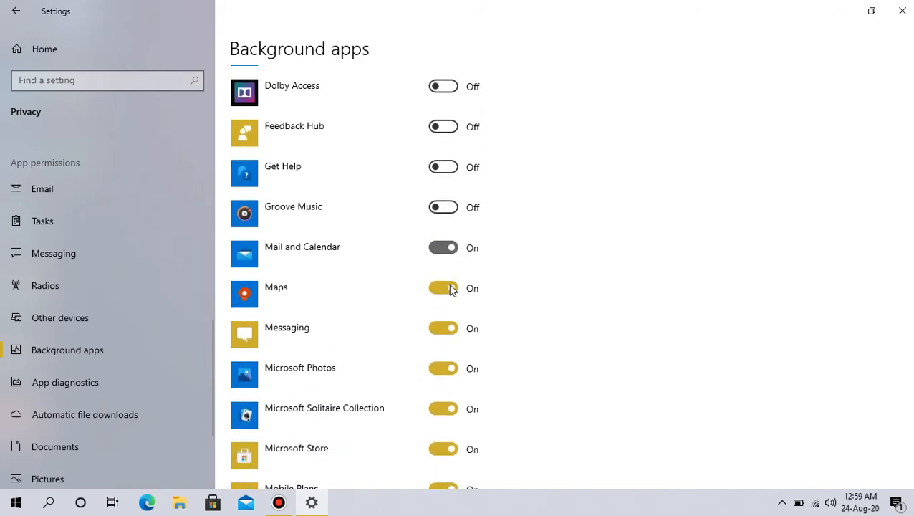
pyautogui.click(442, 287)
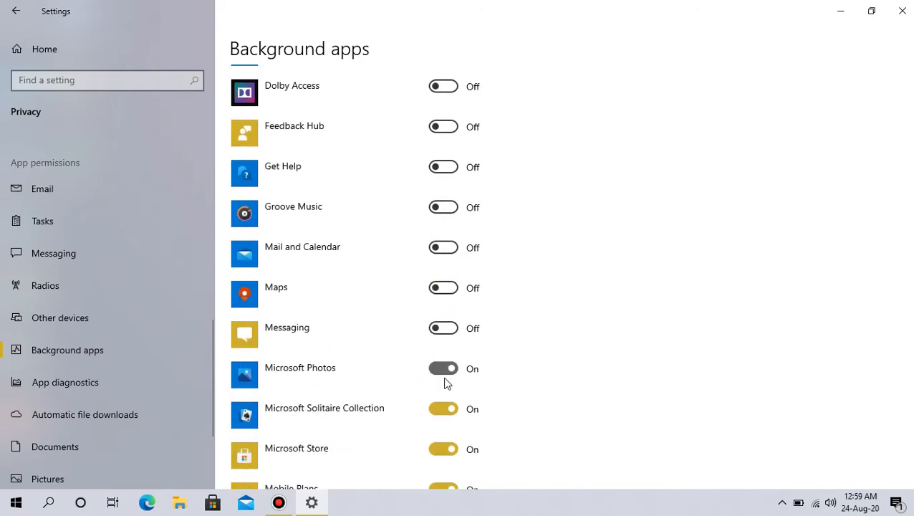
# Scroll down the list and switch off Snip & Sketch running in the background
pyautogui.scroll(-3)
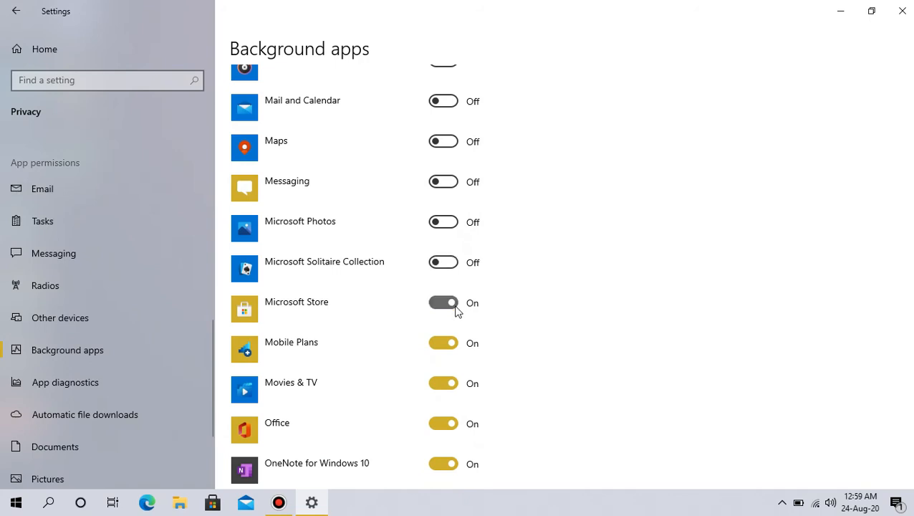
pyautogui.scroll(-3)
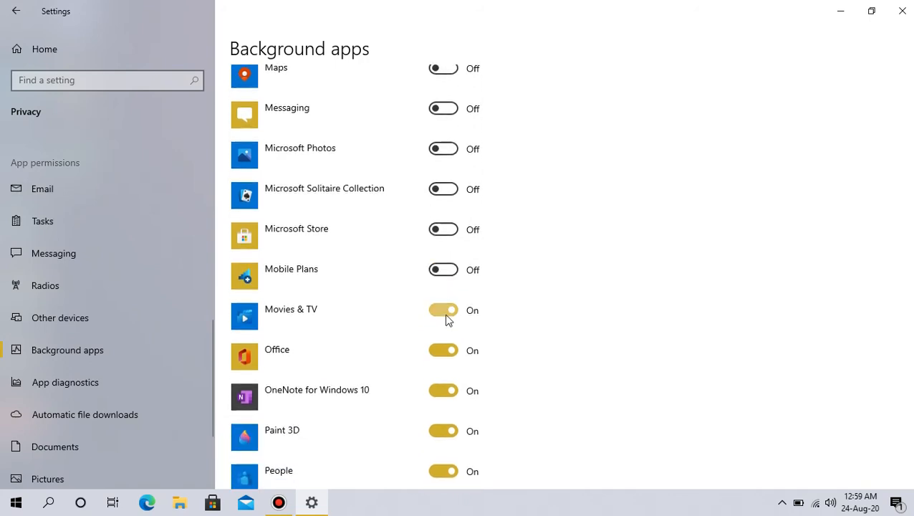
pyautogui.scroll(-3)
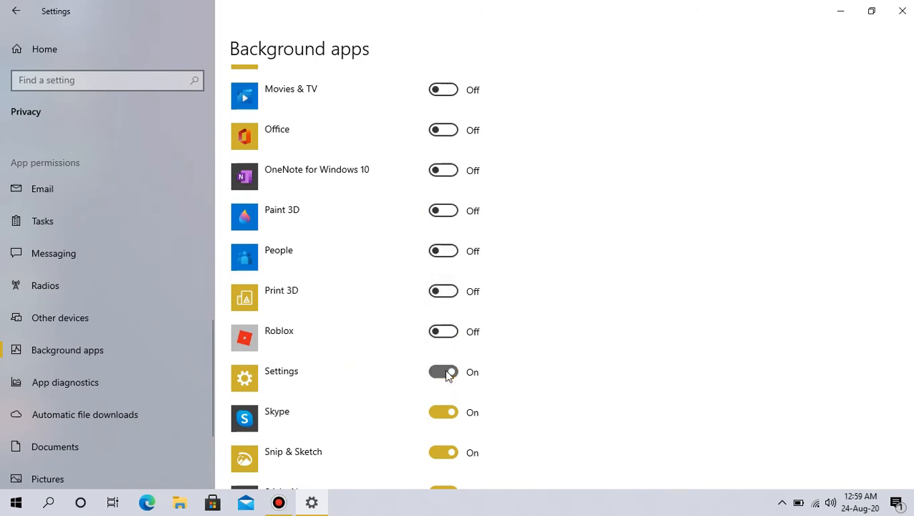
pyautogui.scroll(-3)
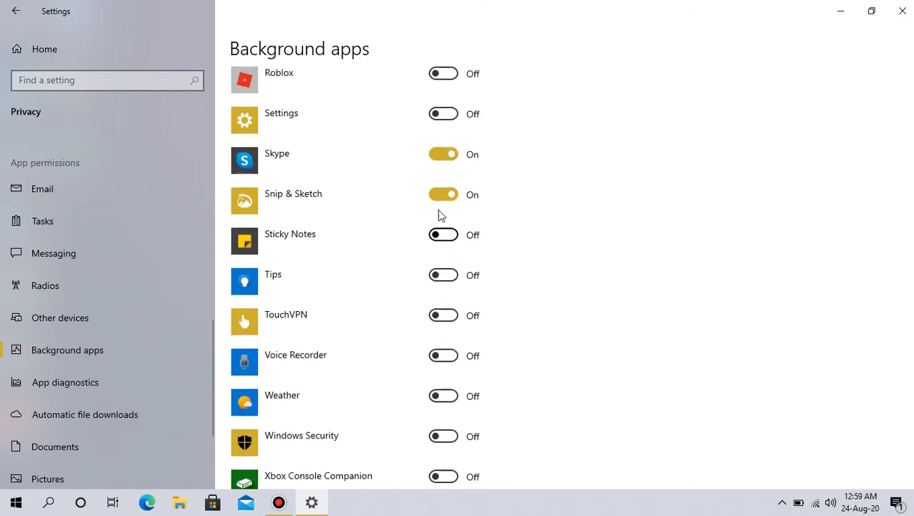
pyautogui.click(443, 194)
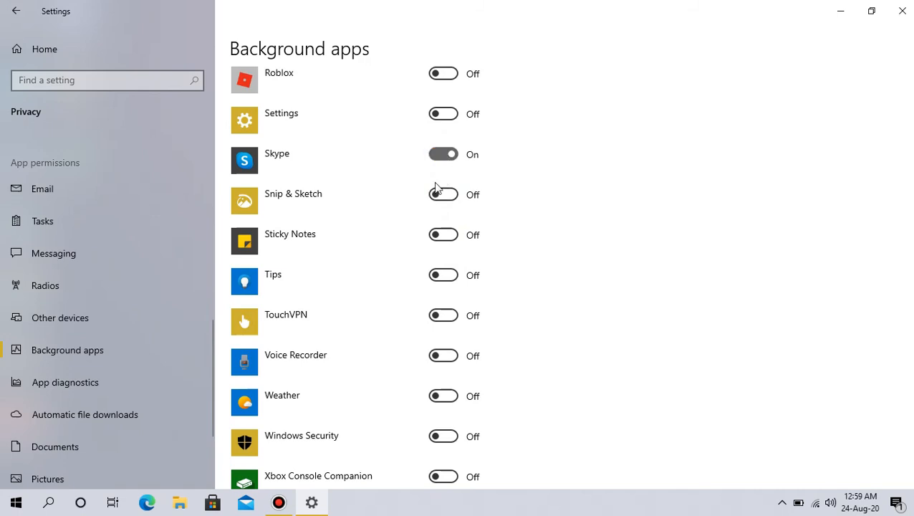
pyautogui.scroll(3)
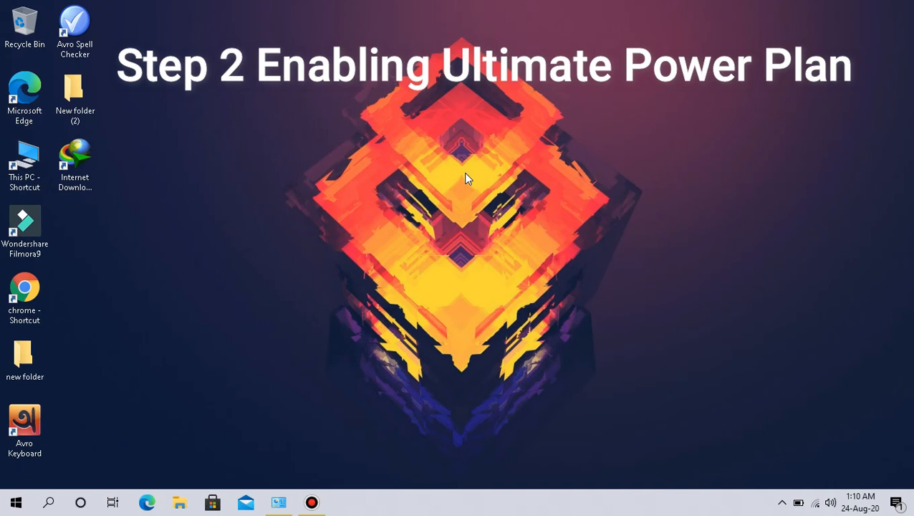
pyautogui.moveTo(398, 226)
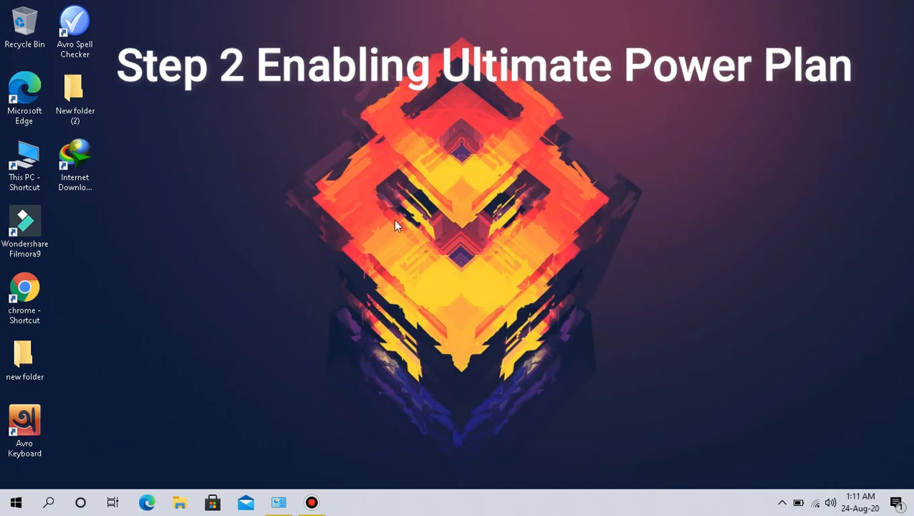
# Run powercfg -duplicatescheme e9a42b02-d5df-448d-aa00-03f14749eb61 in Command Prompt
pyautogui.press('Win+r')
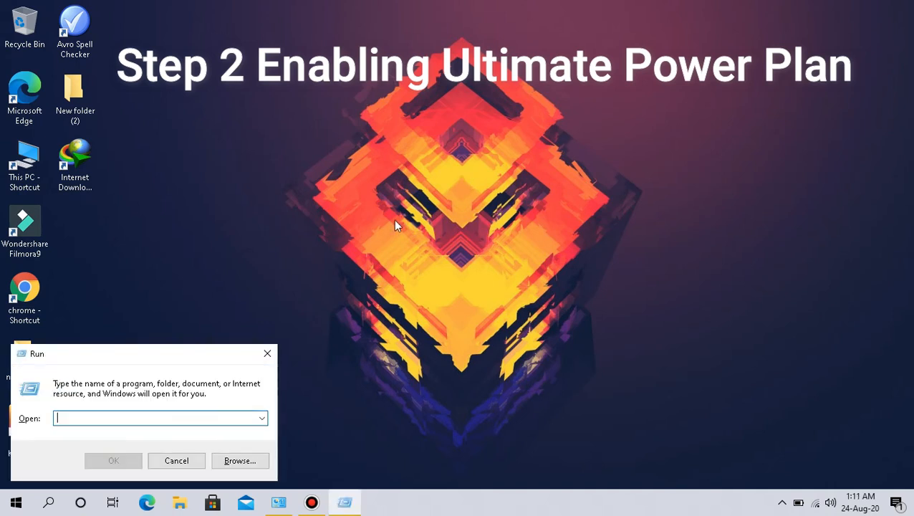
pyautogui.write('cmd')
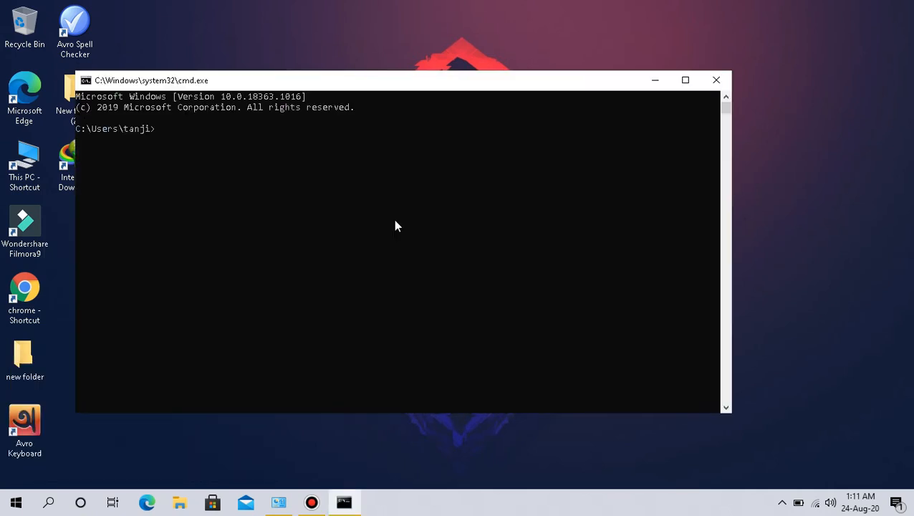
pyautogui.write('powercfg -duplicatescheme e9a42b02-d5df-448d-aa00-03f14749eb61')
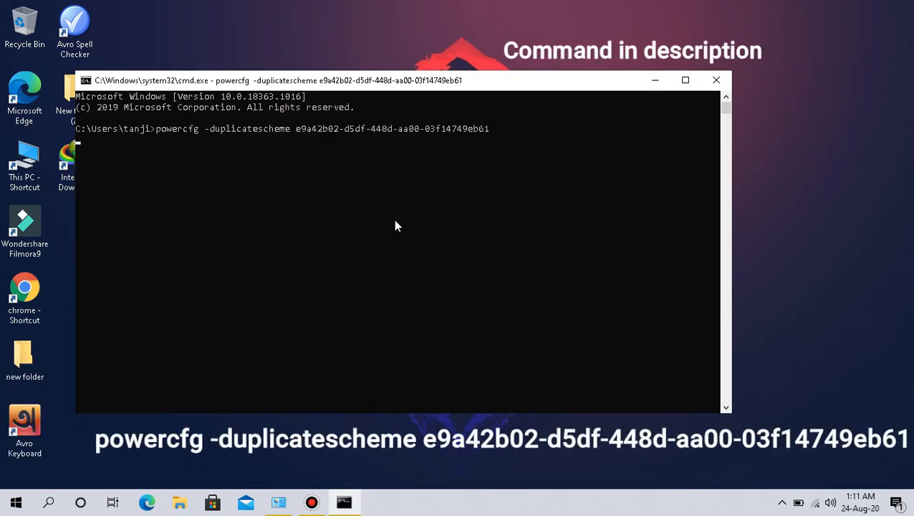
pyautogui.press('Return')
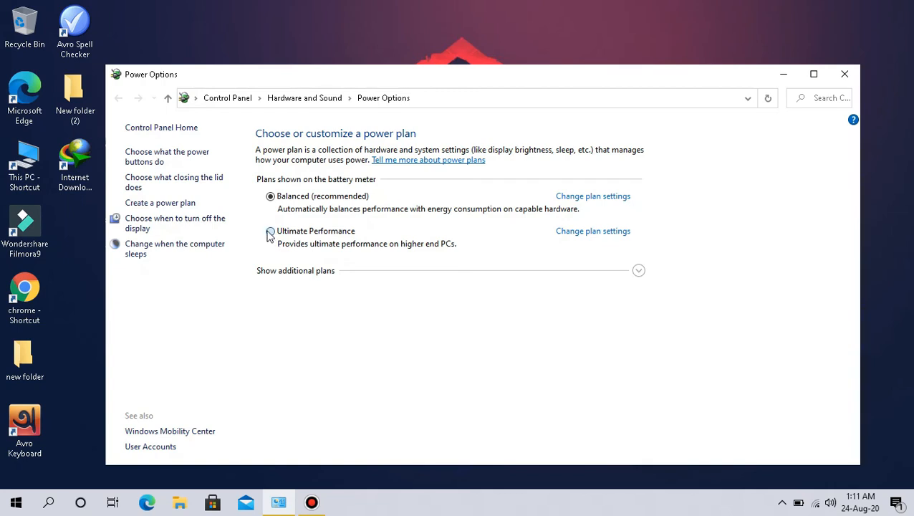
# Select Ultimate Performance as the active power plan and close Power Options
pyautogui.click(269, 231)
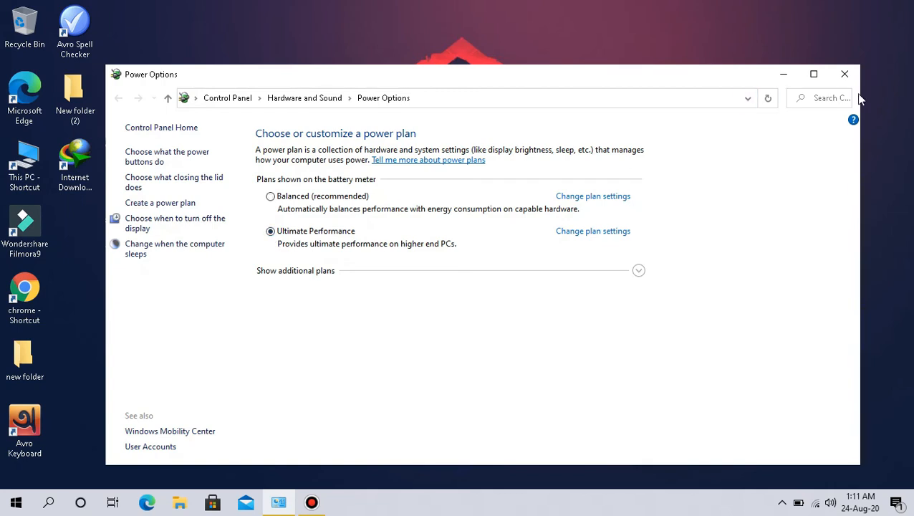
pyautogui.click(844, 74)
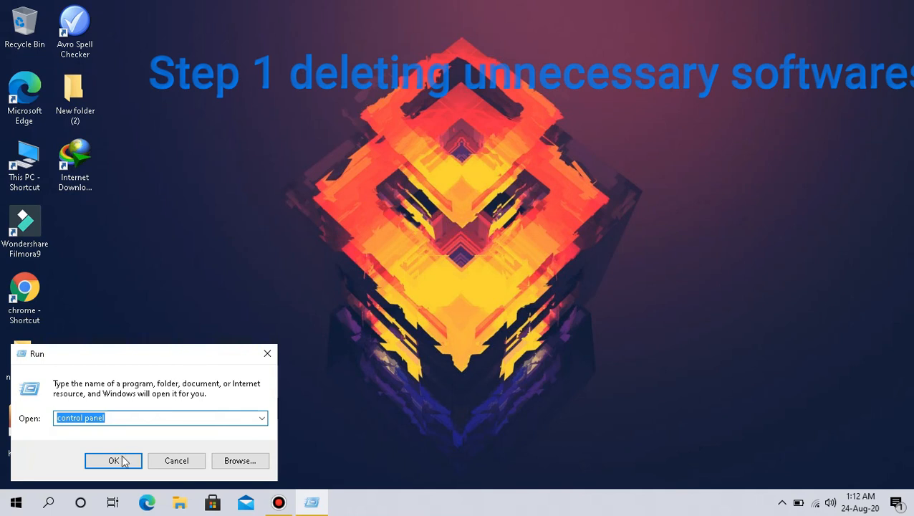
# Launch Control Panel and show the Uninstall a program list
pyautogui.click(113, 459)
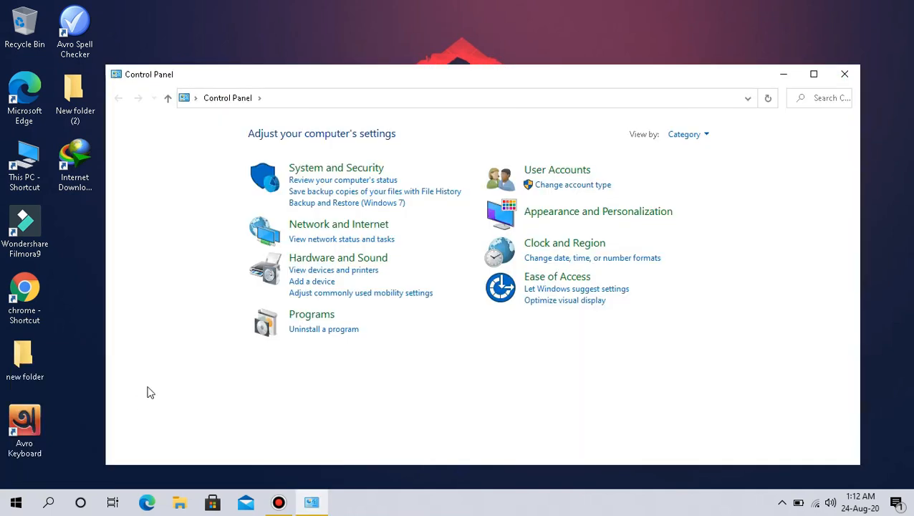
pyautogui.click(324, 328)
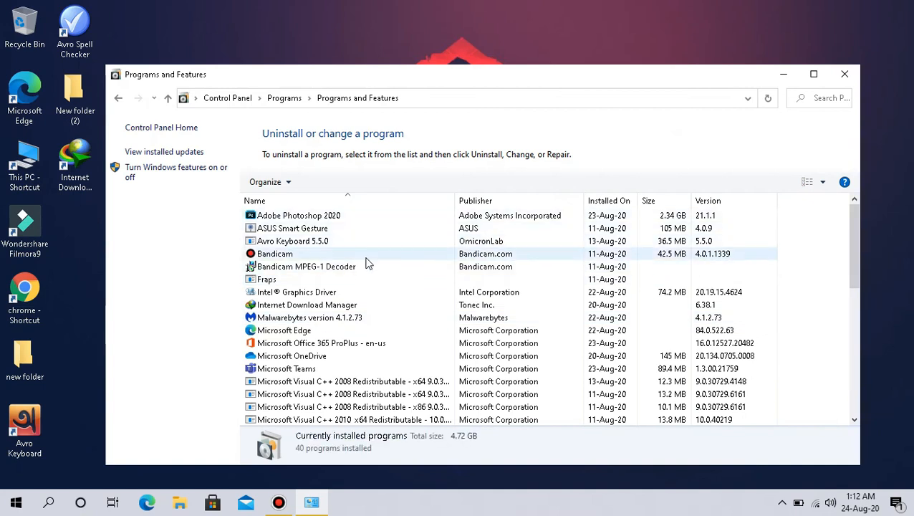
# Select Adobe Photoshop 2020 in Programs and Features as the first program to uninstall
pyautogui.click(298, 215)
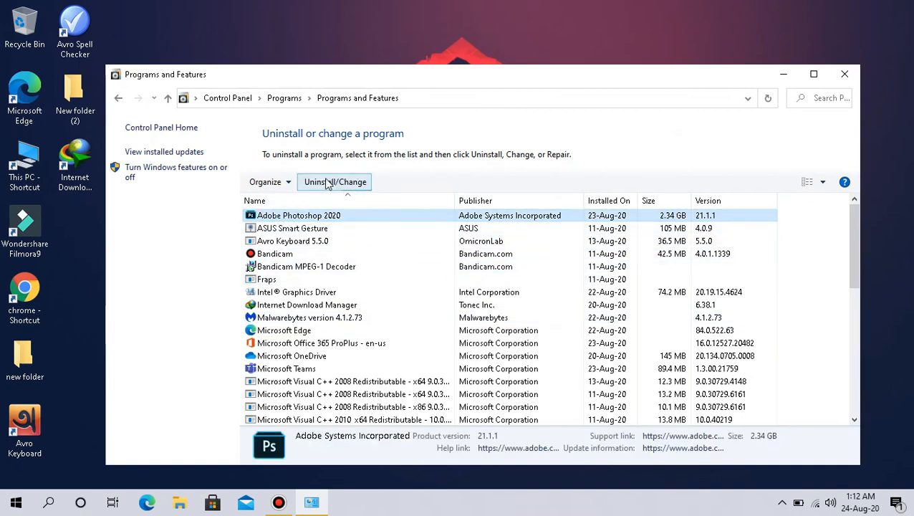
pyautogui.moveTo(401, 329)
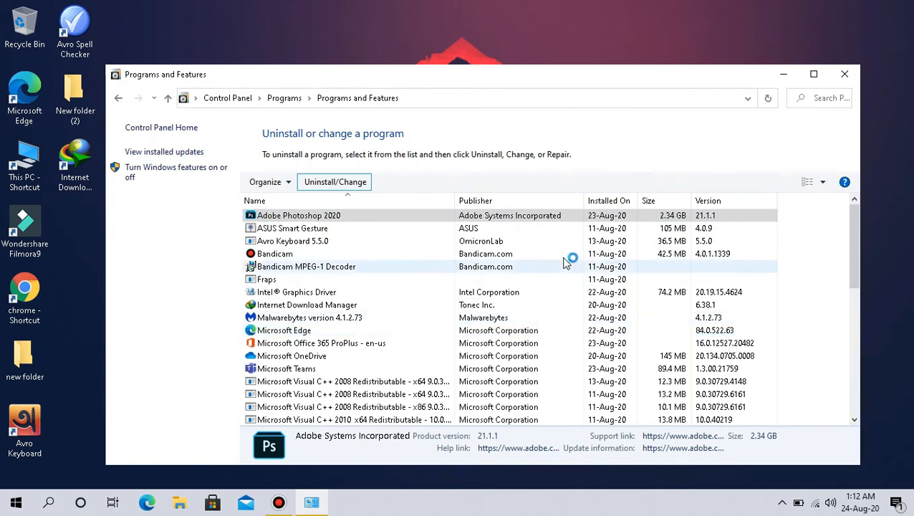
pyautogui.scroll(-3)
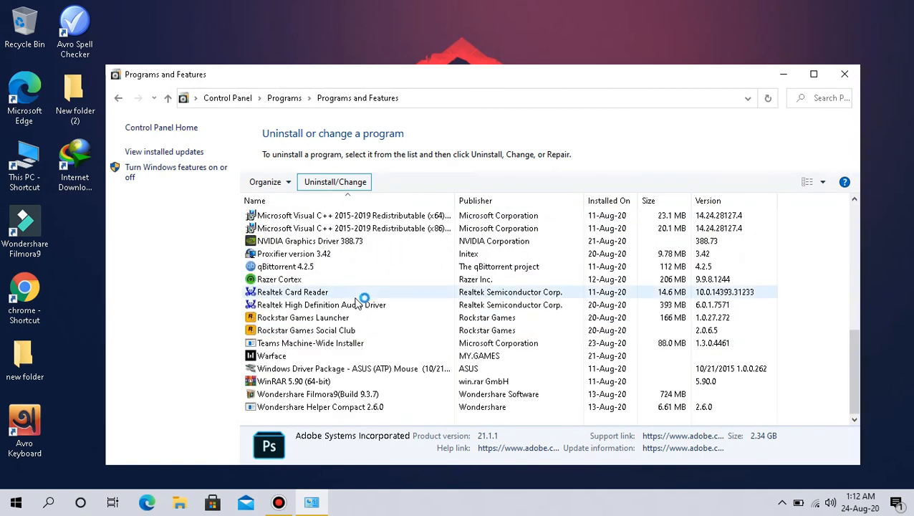